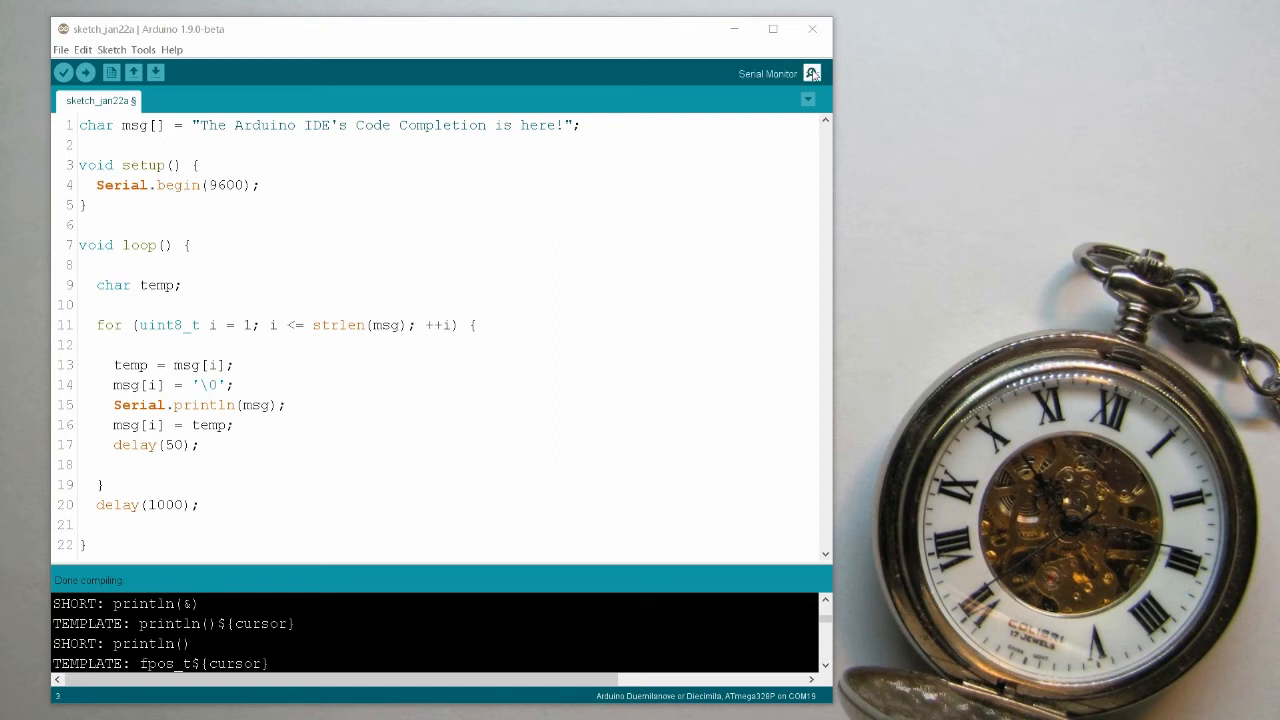
Show the serial monitor so the sketch's growing message is visible line by line.
click(812, 72)
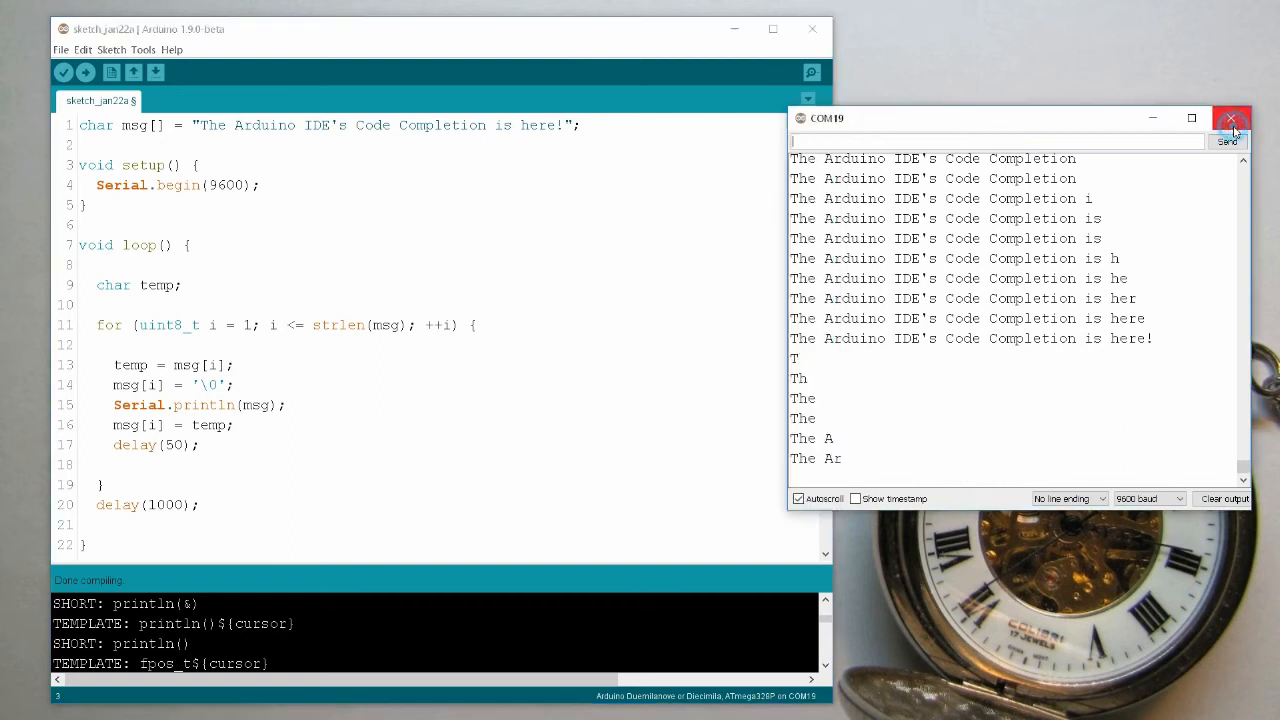
Close the serial monitor window, returning to the sketch editor.
click(1232, 118)
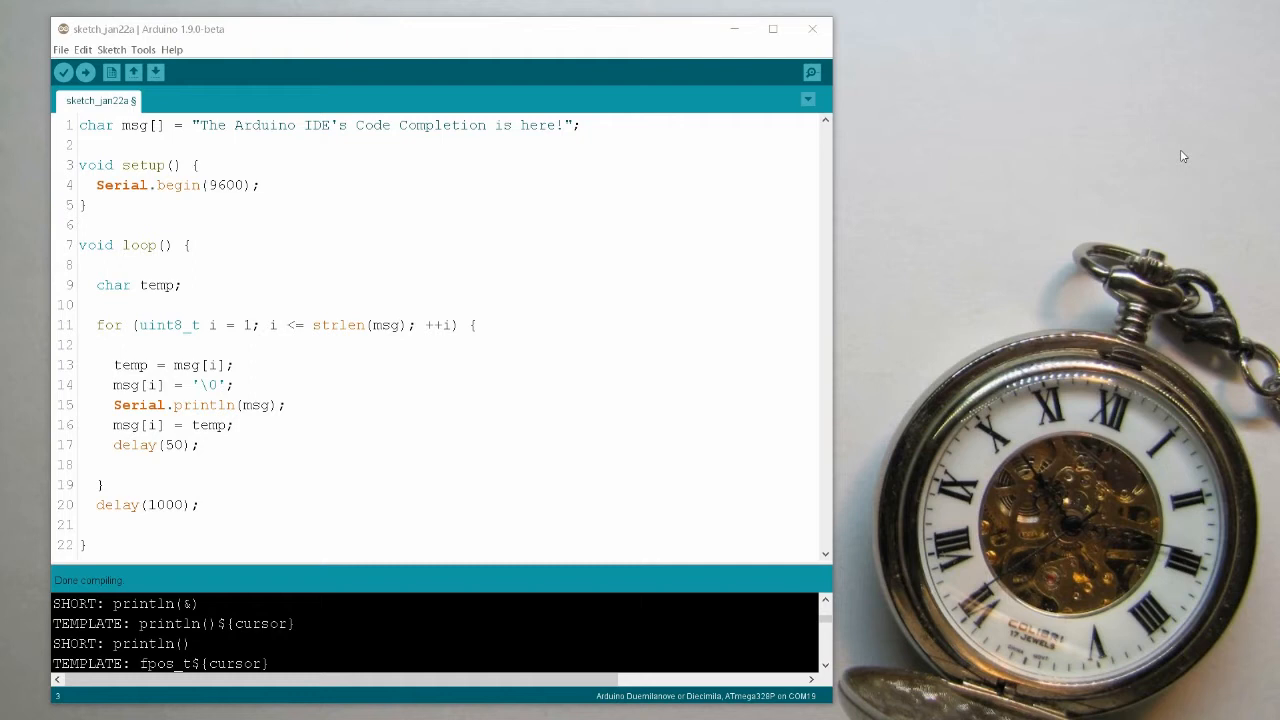
key(ctrl+space)
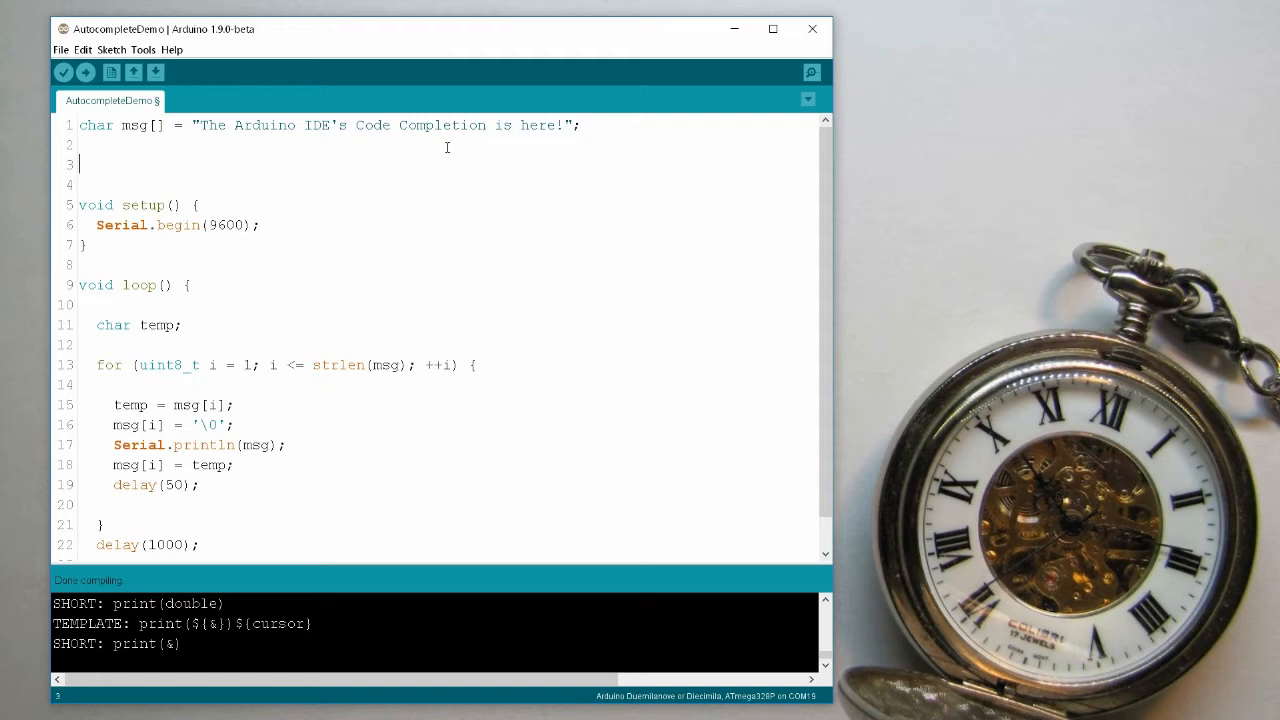
Declare int myVariableWithTheVeryLongName; above the setup function.
text(int my)
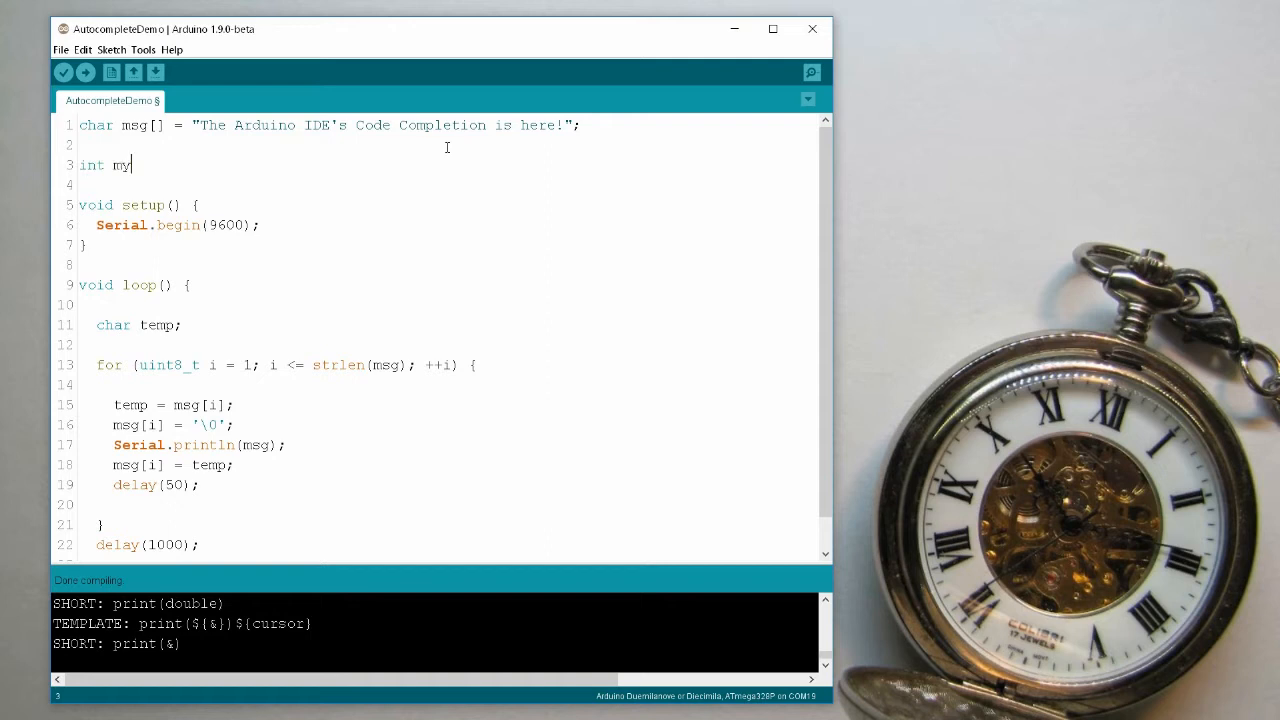
text(Variable)
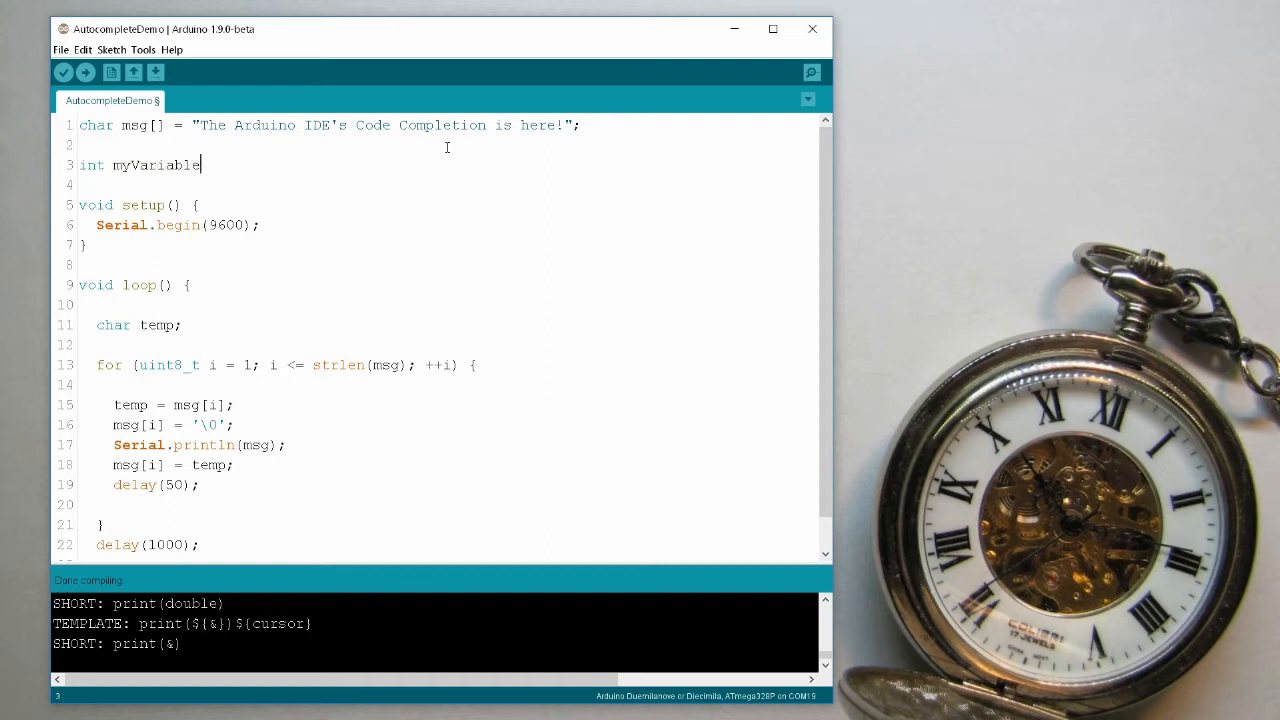
text(w)
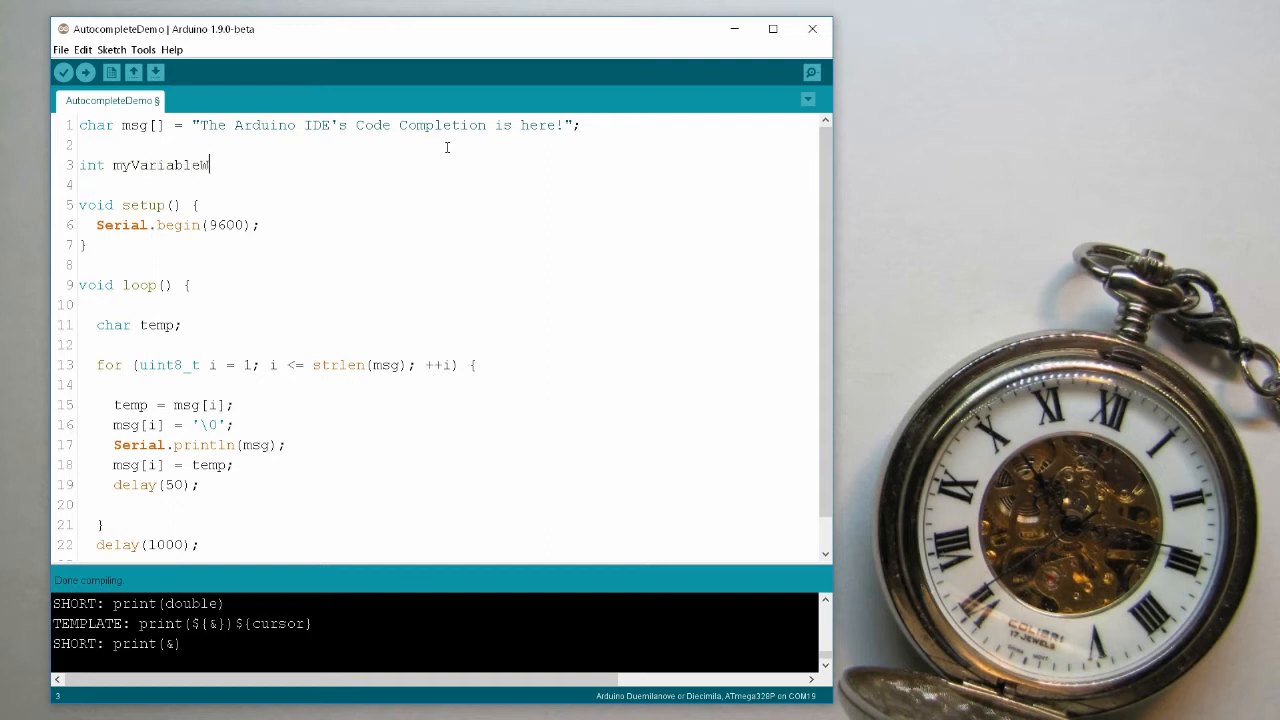
text(ithTheVery)
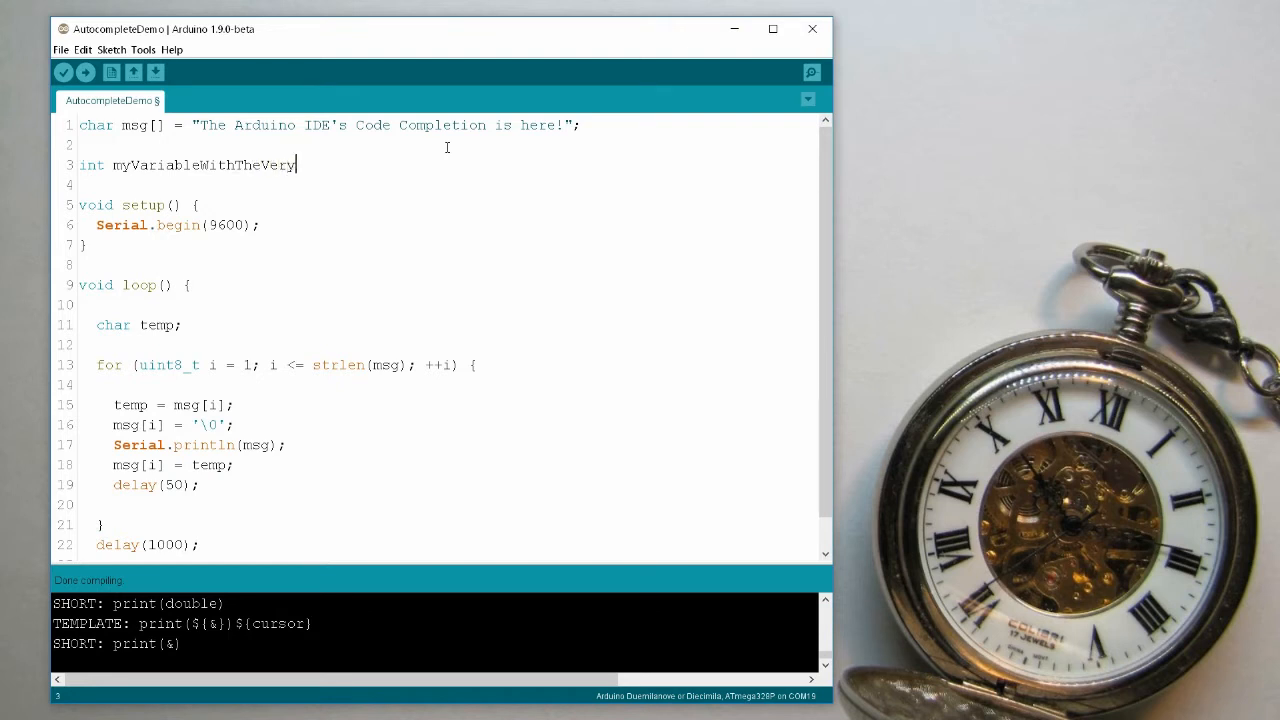
text(LongName;)
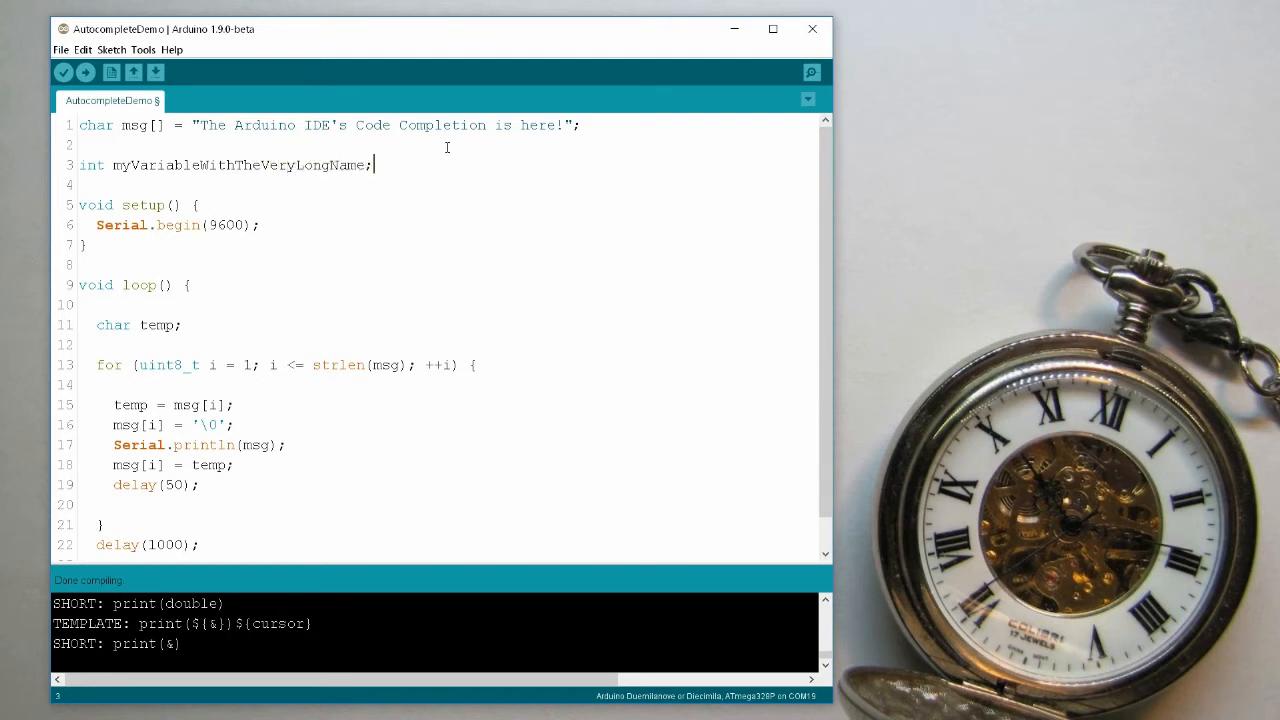
Start a new line after Serial.begin(9600); in setup beginning with 'm'.
click(260, 224)
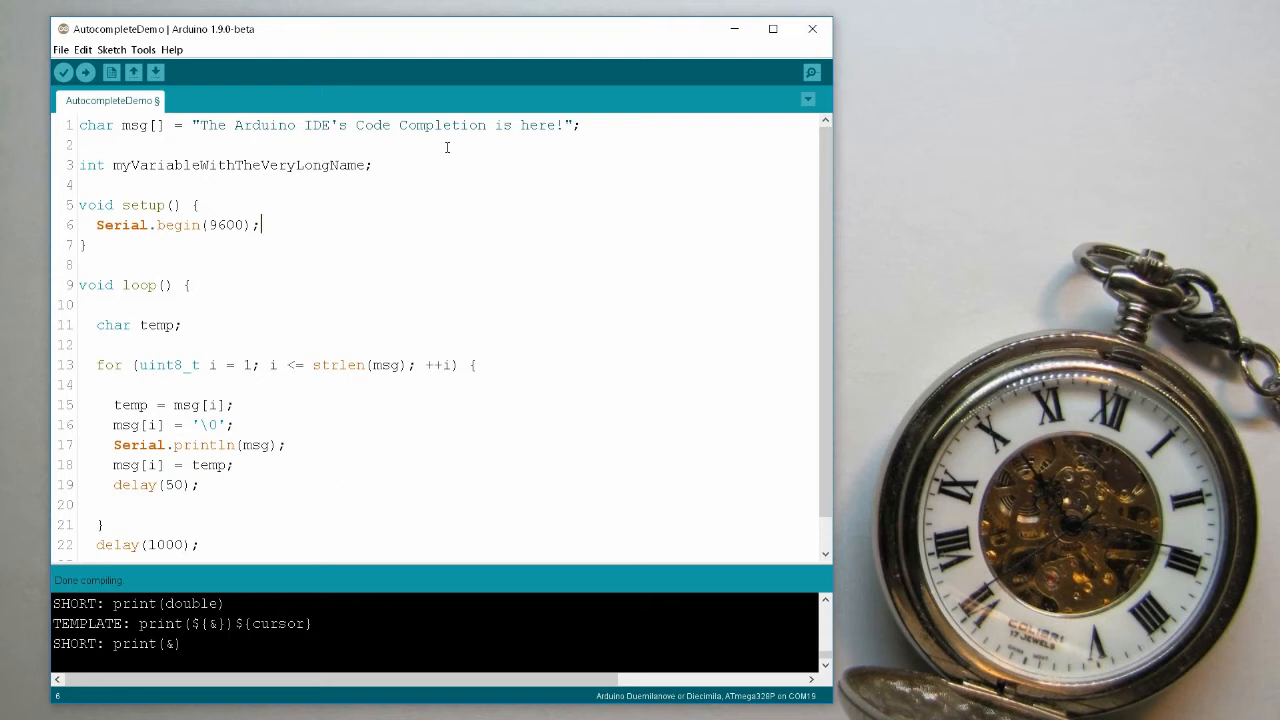
key(enter)
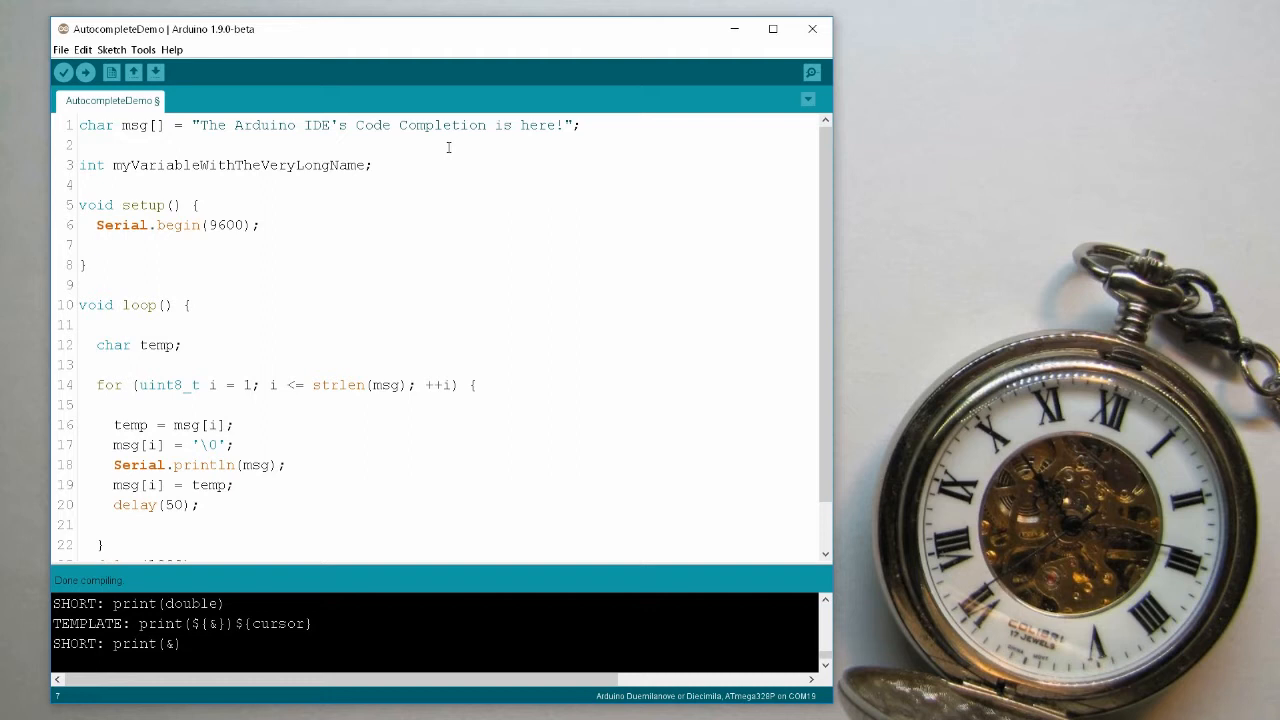
text(m)
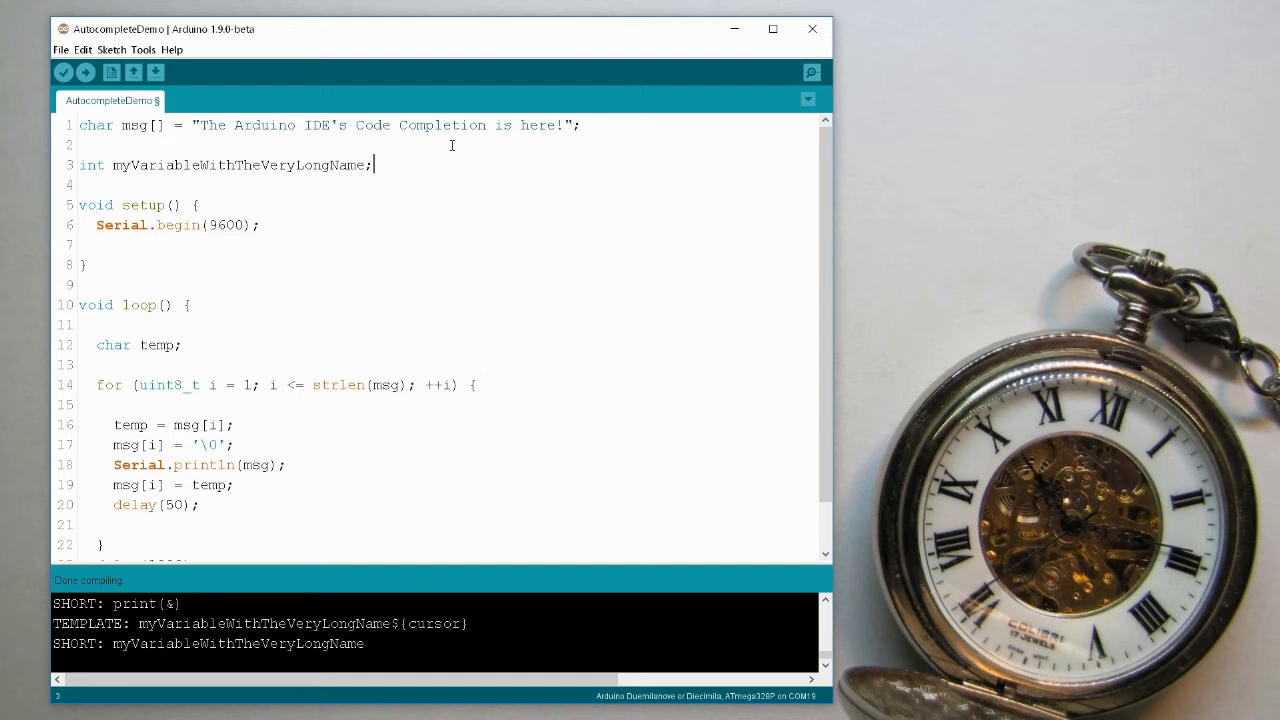
Add myOtherVariable to the int declaration and begin typing 'my' in setup to see both suggested.
text(,)
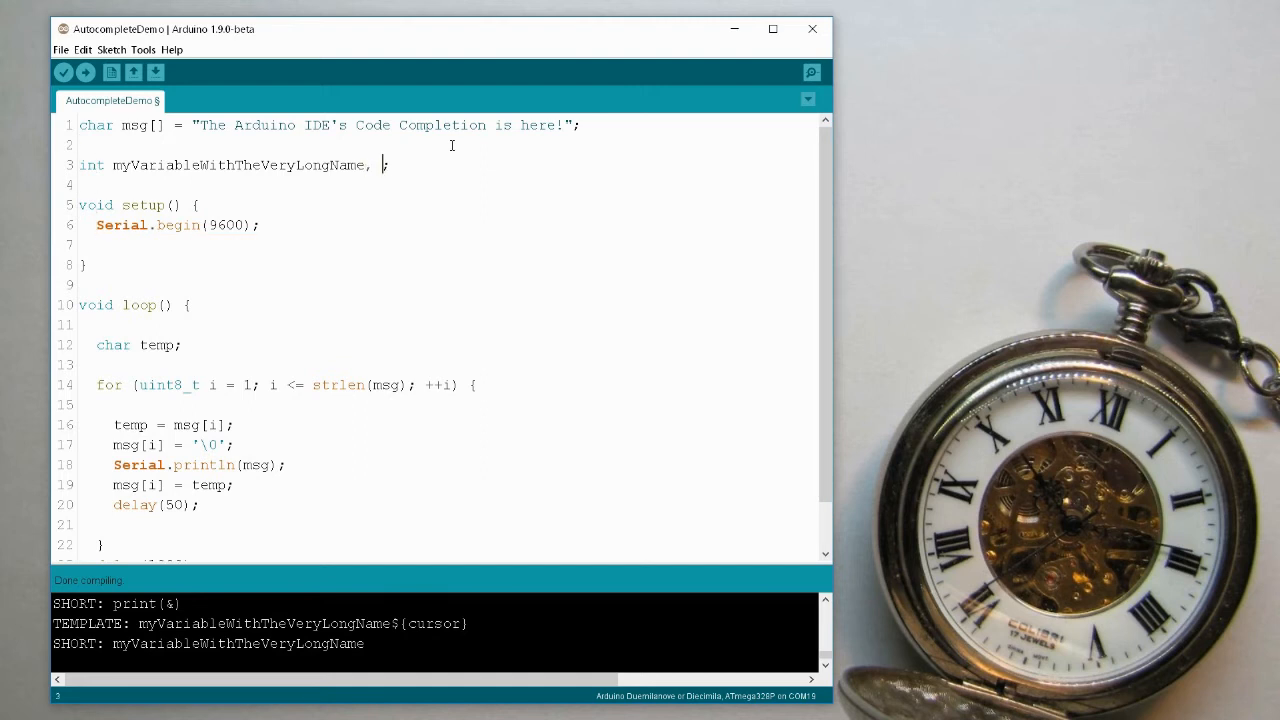
text(myOt)
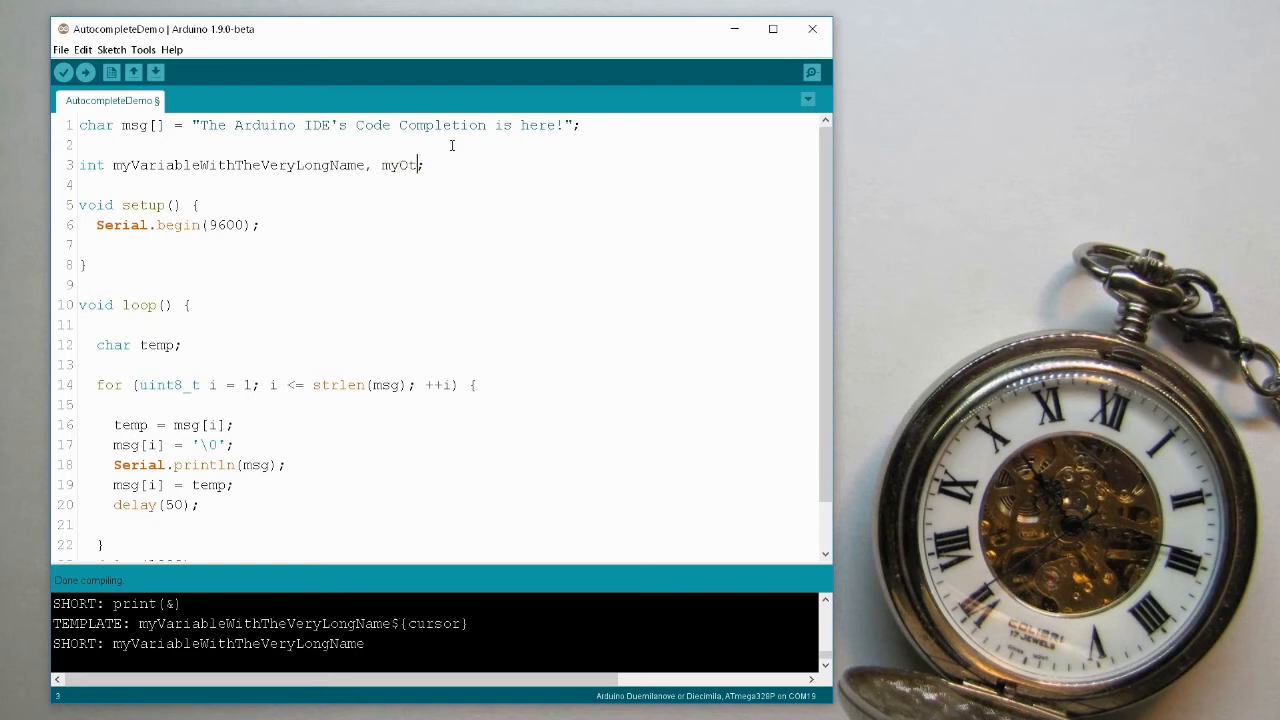
text(herVariable)
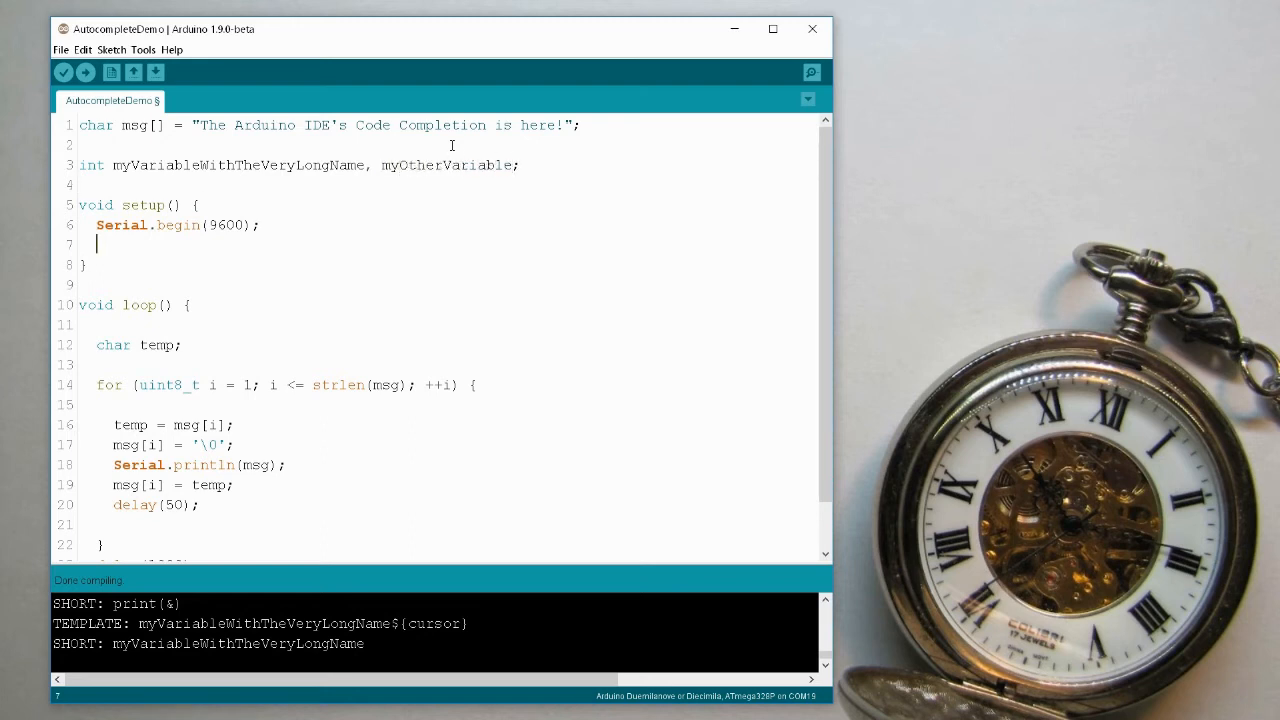
text(my)
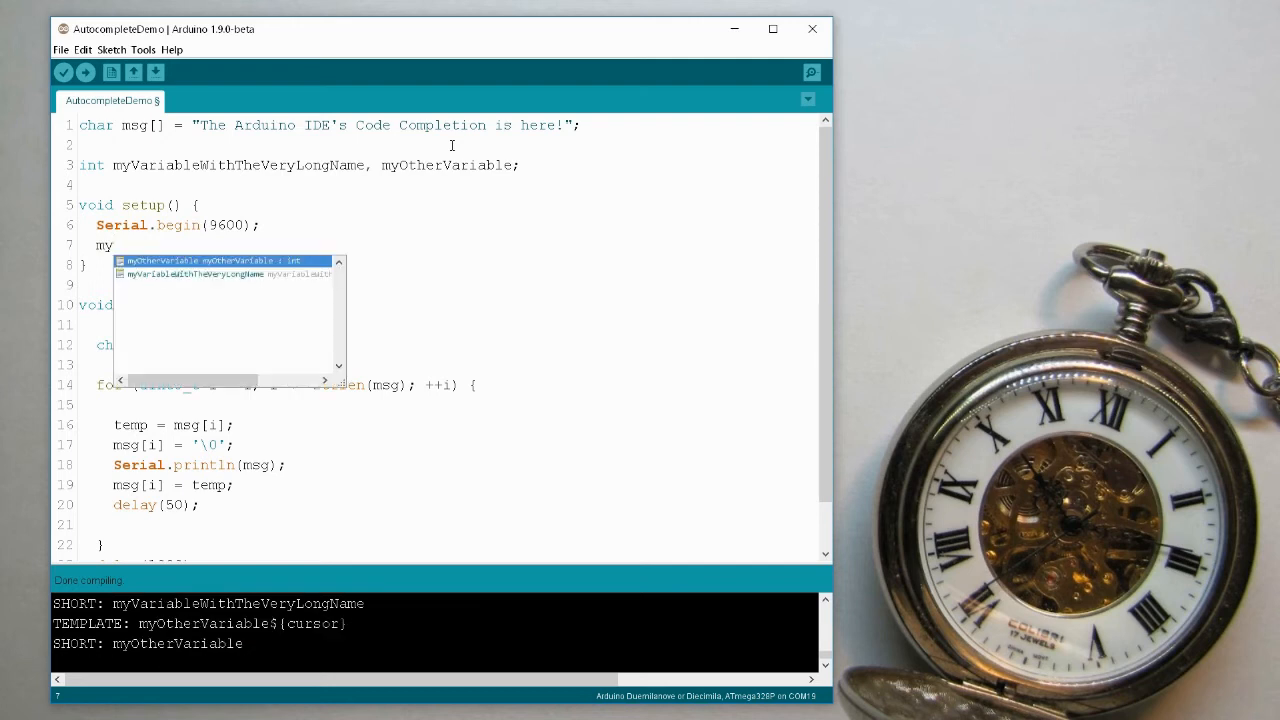
mouse_move(392, 252)
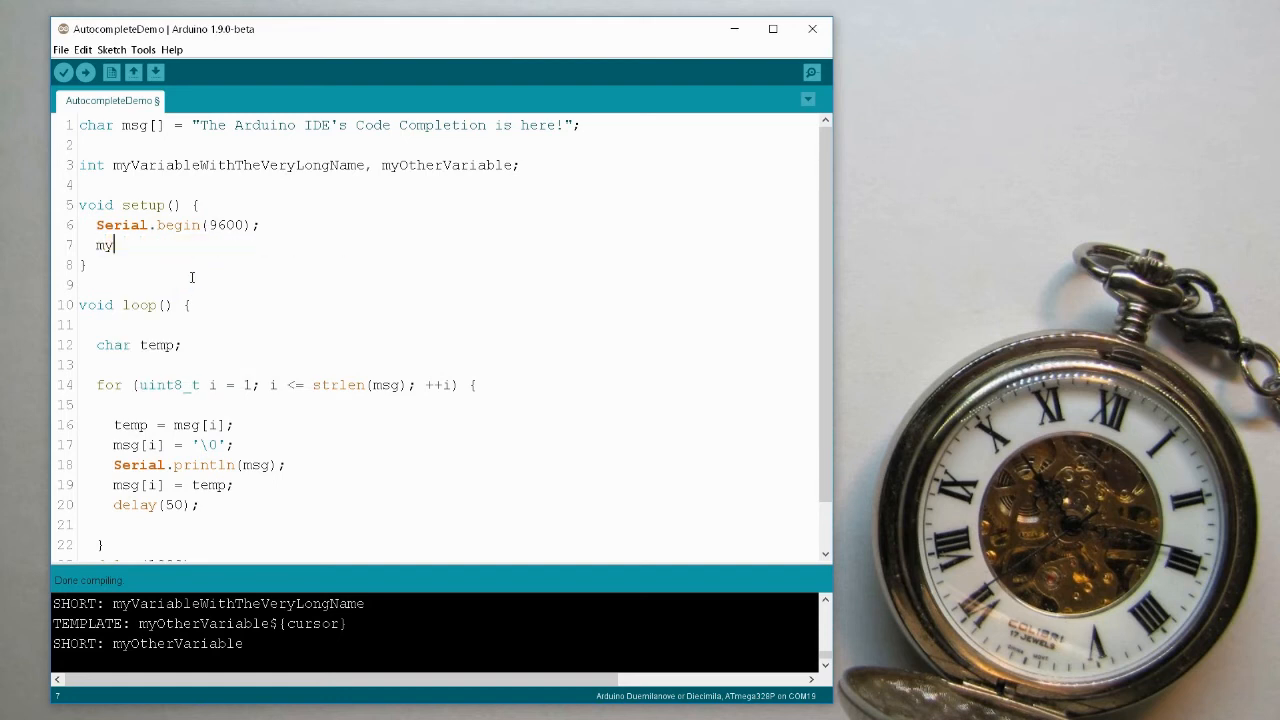
Cycle through the 'my' completion suggestions, then discard the unfinished line from setup.
text(my)
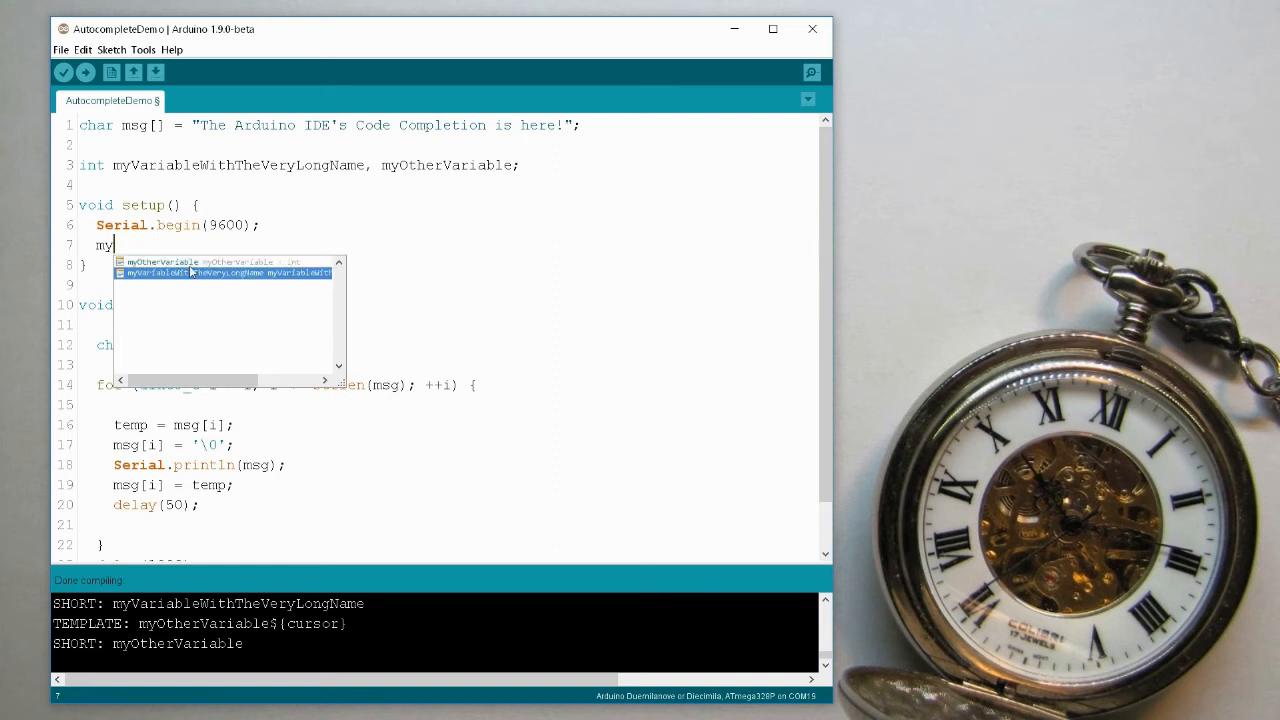
key(Tab)
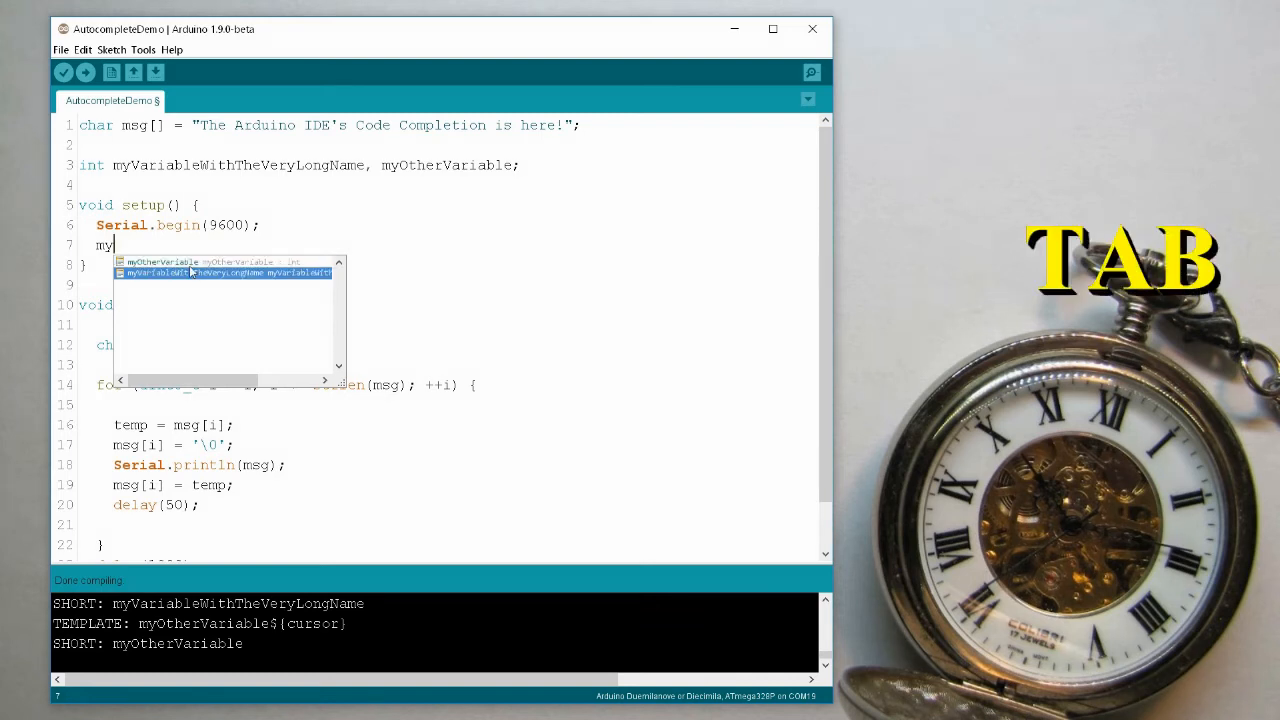
key(tab)
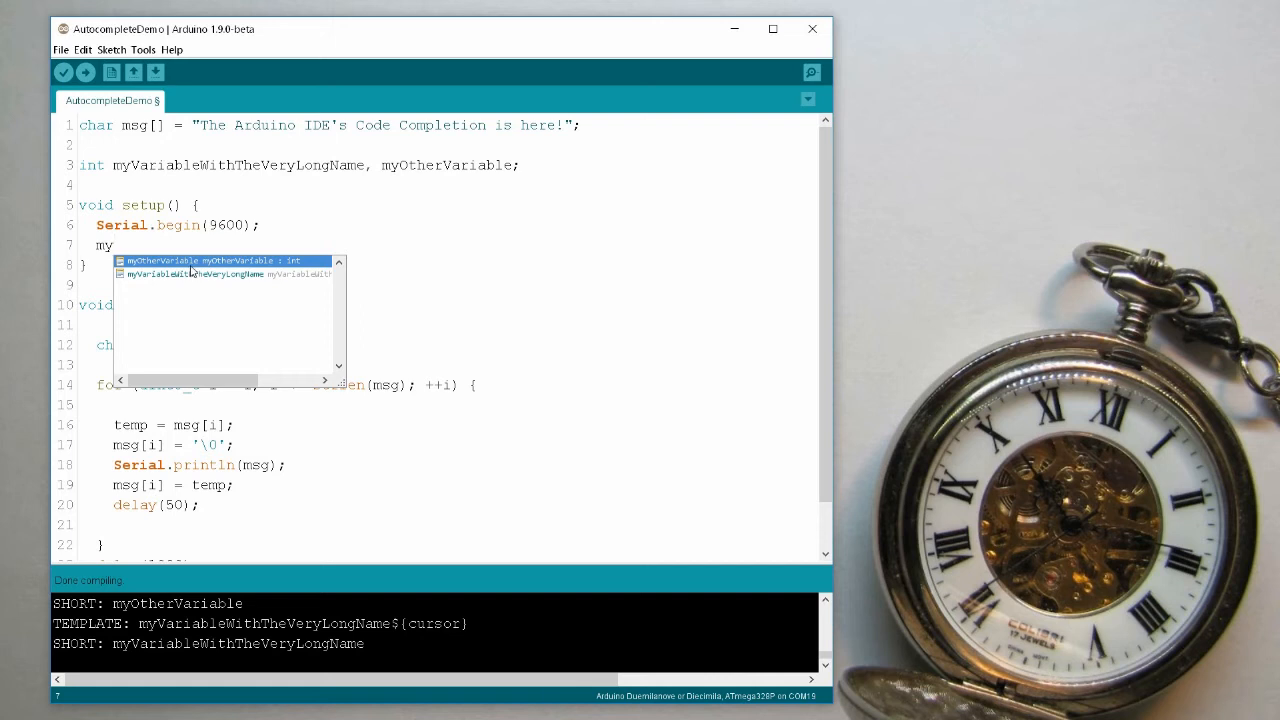
mouse_move(244, 316)
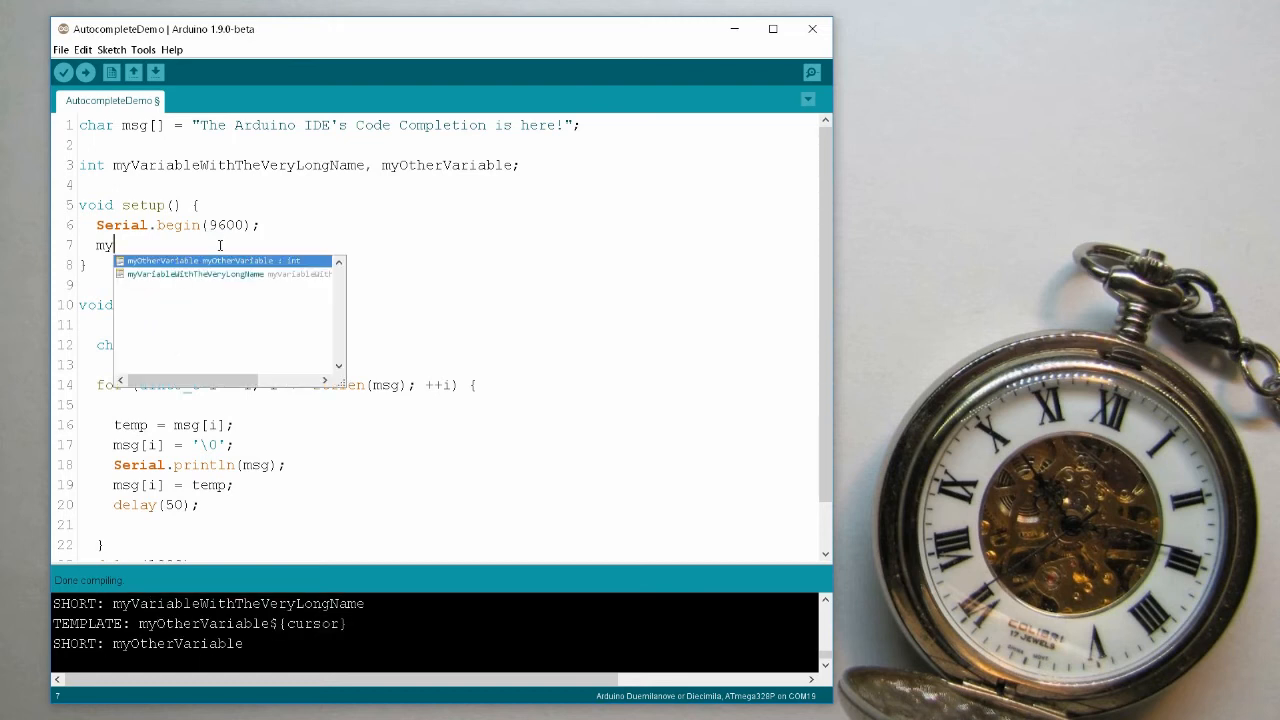
text(df)
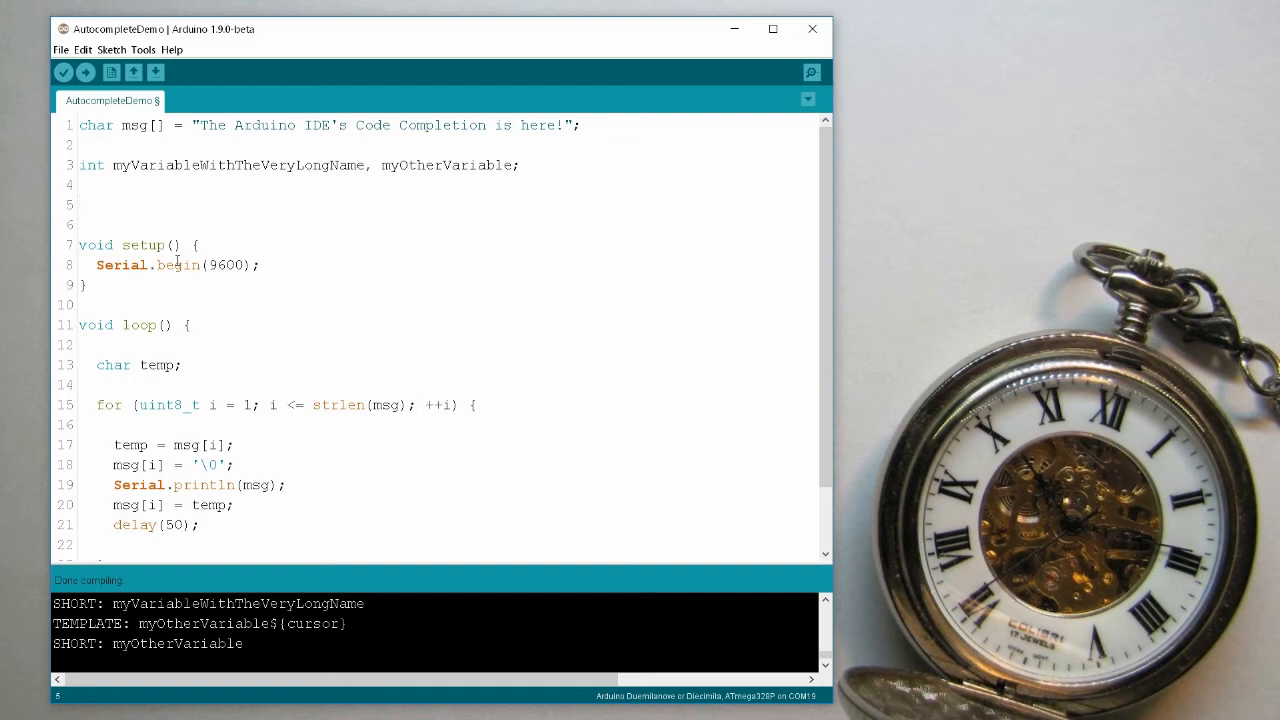
Define void setBuzzerState(const boolean isON) with a // TBD comment body.
text(void)
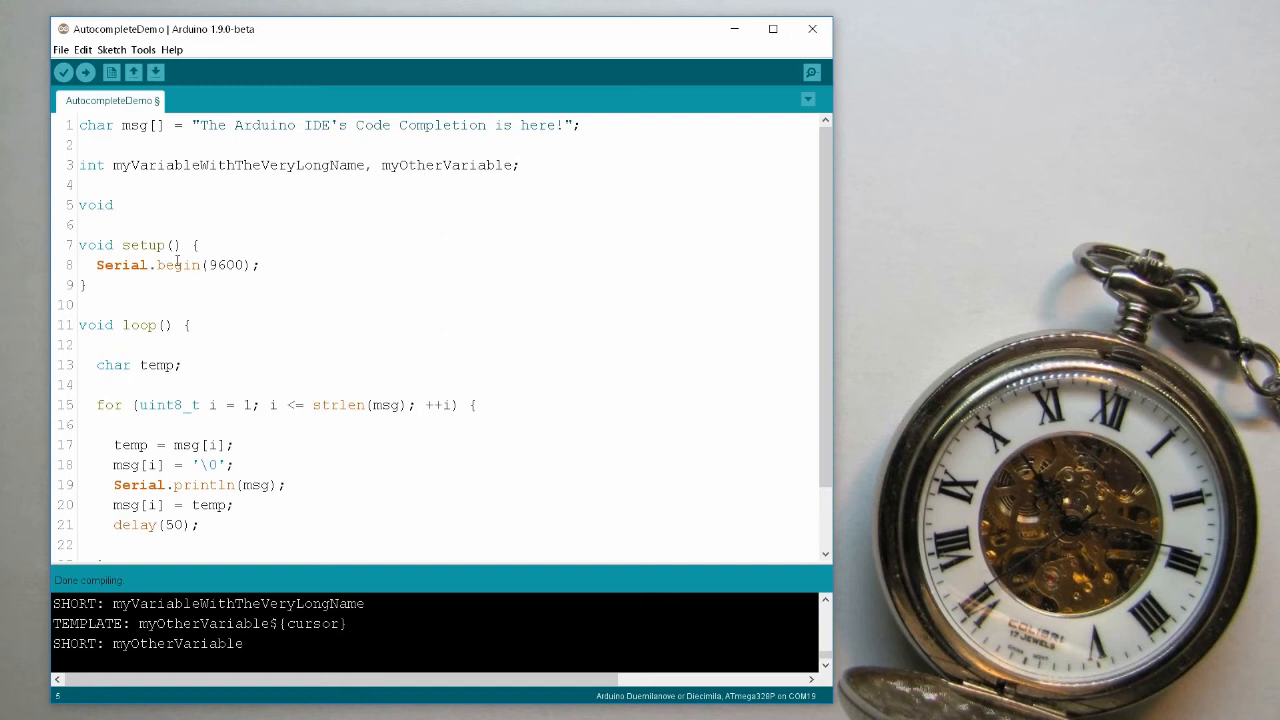
text(setBuzz)
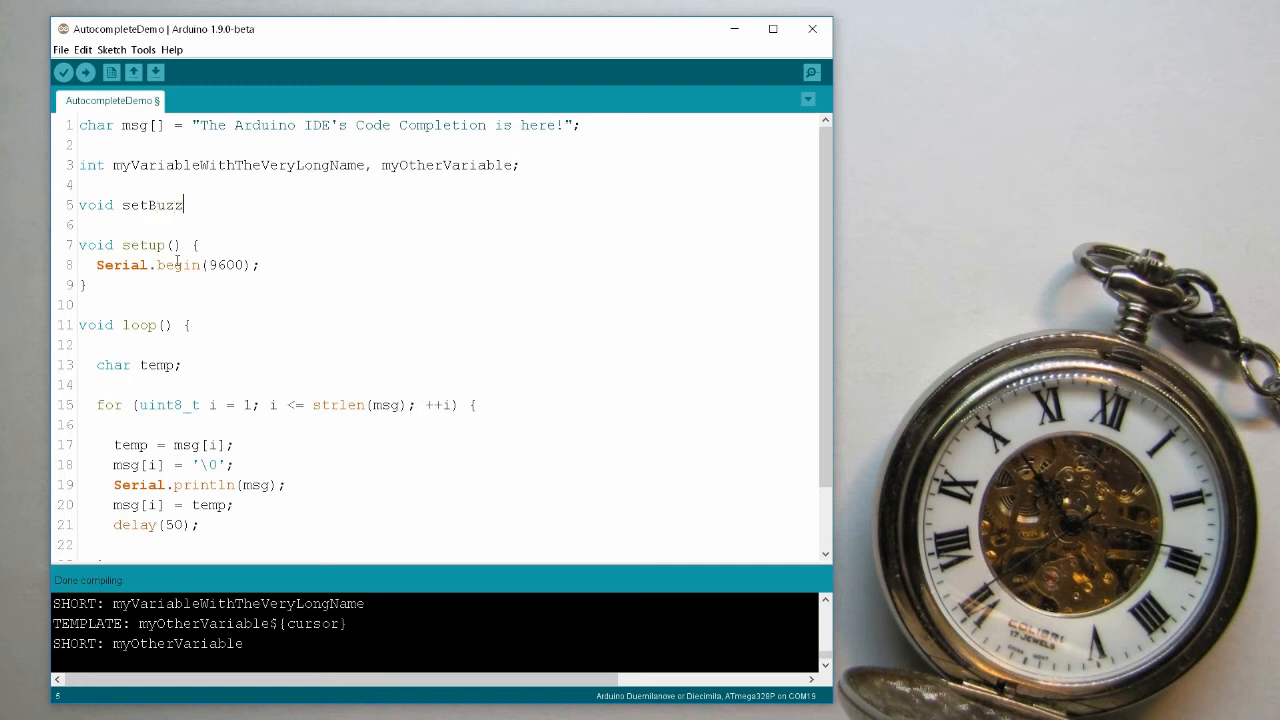
text(erState()
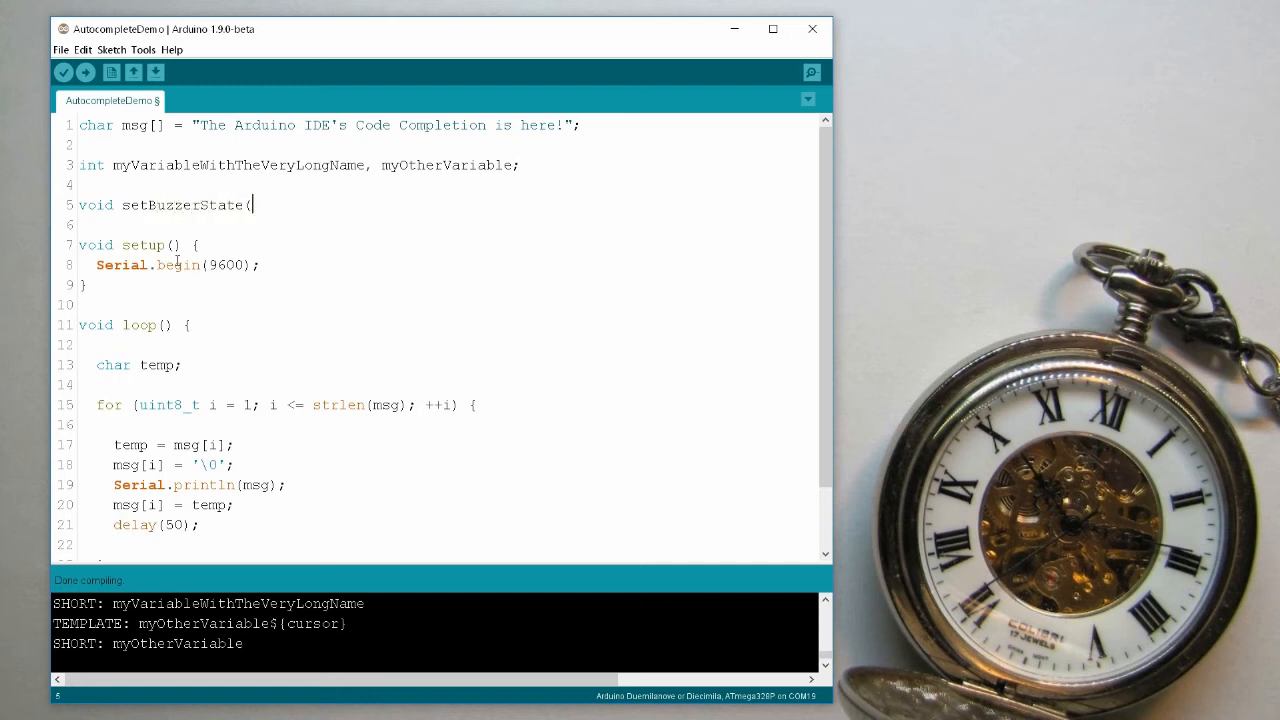
text(const)
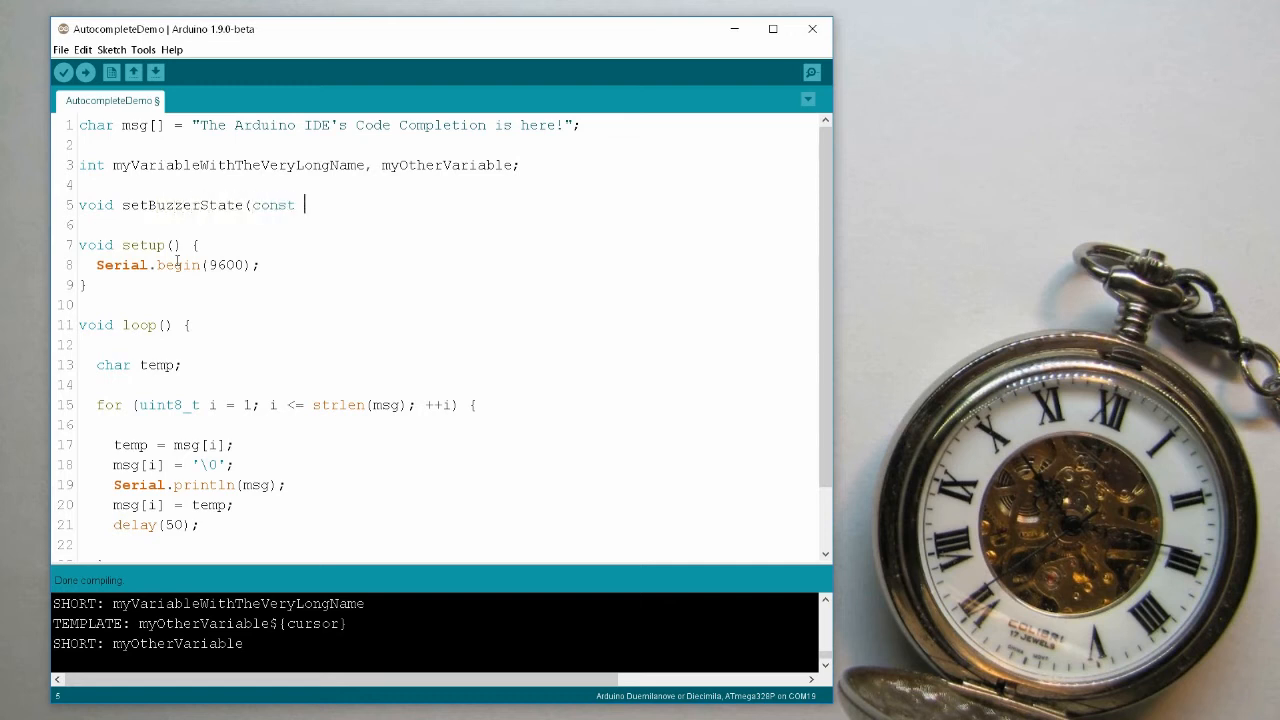
text(boolea)
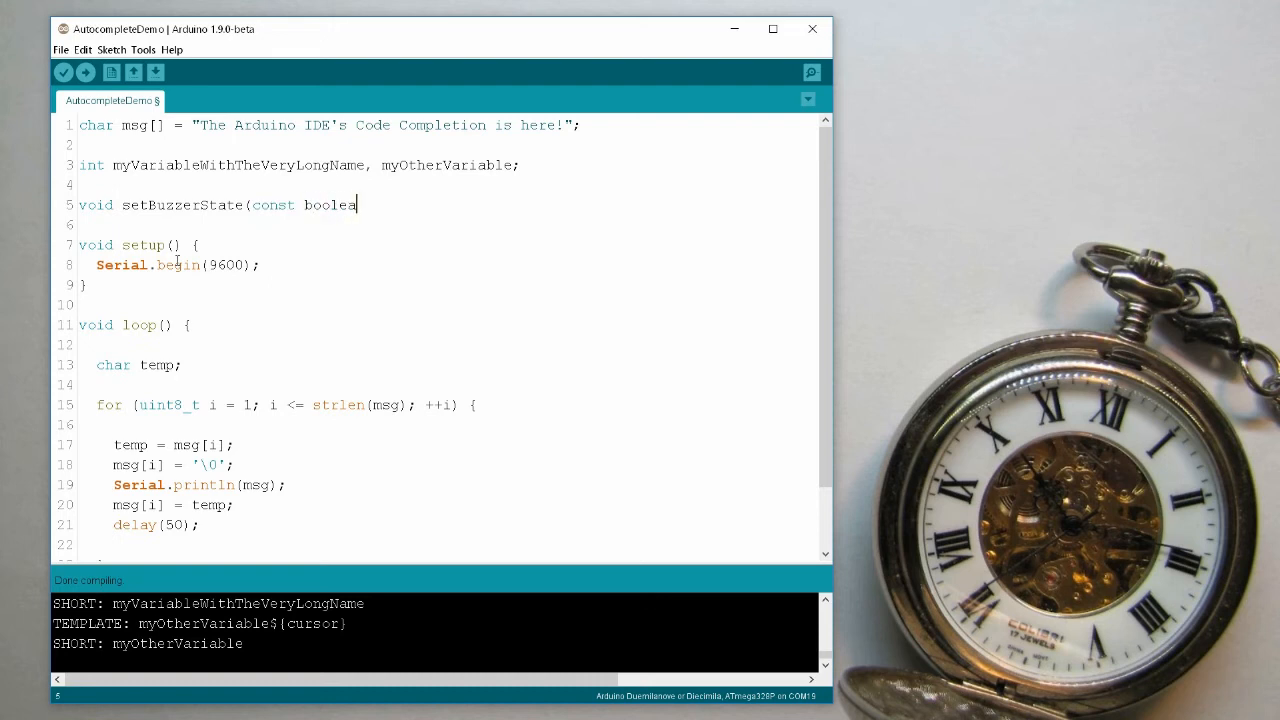
text(n isON) {)
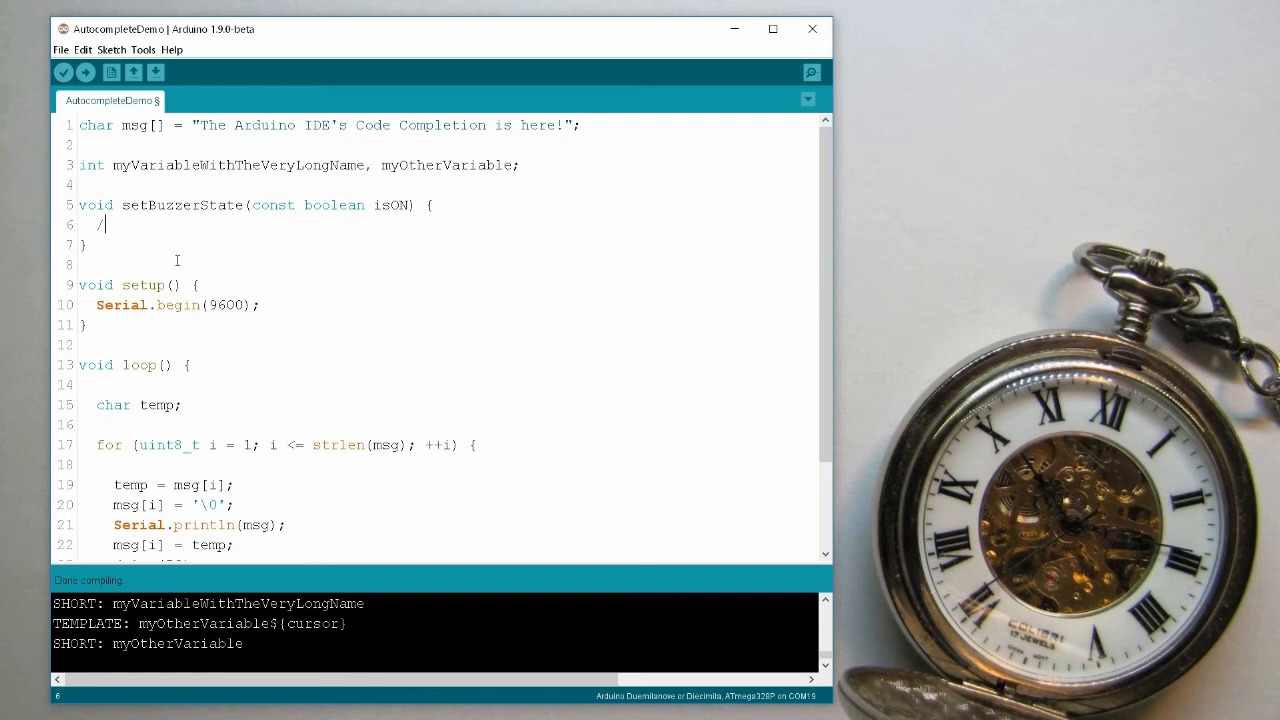
text(/ T)
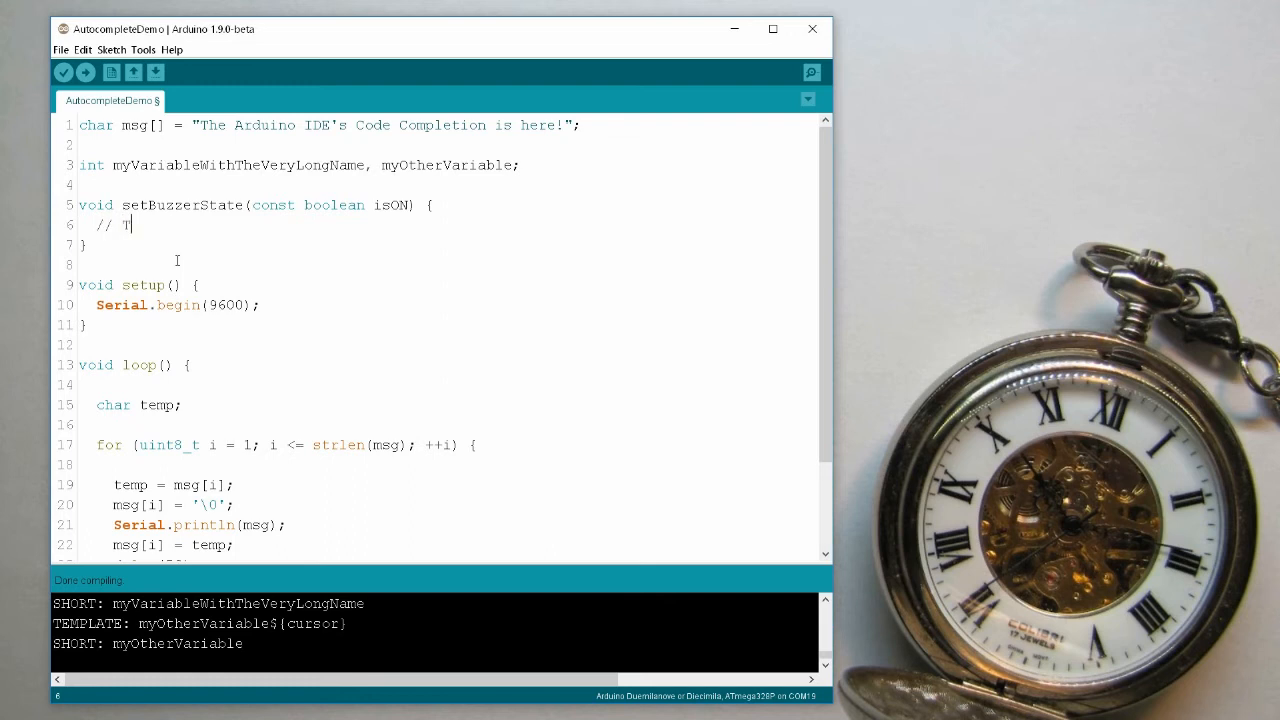
text(BD)
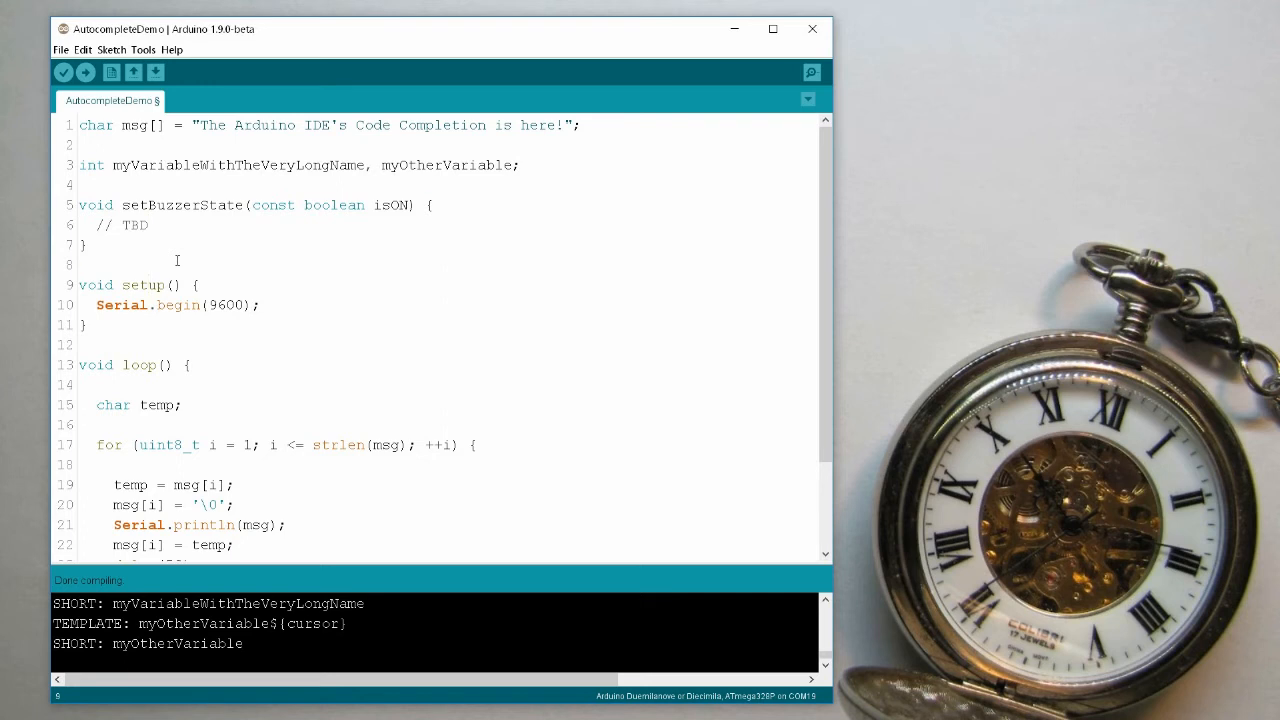
Begin a new line in setup with 'set' so setBuzzerState is suggested.
click(148, 304)
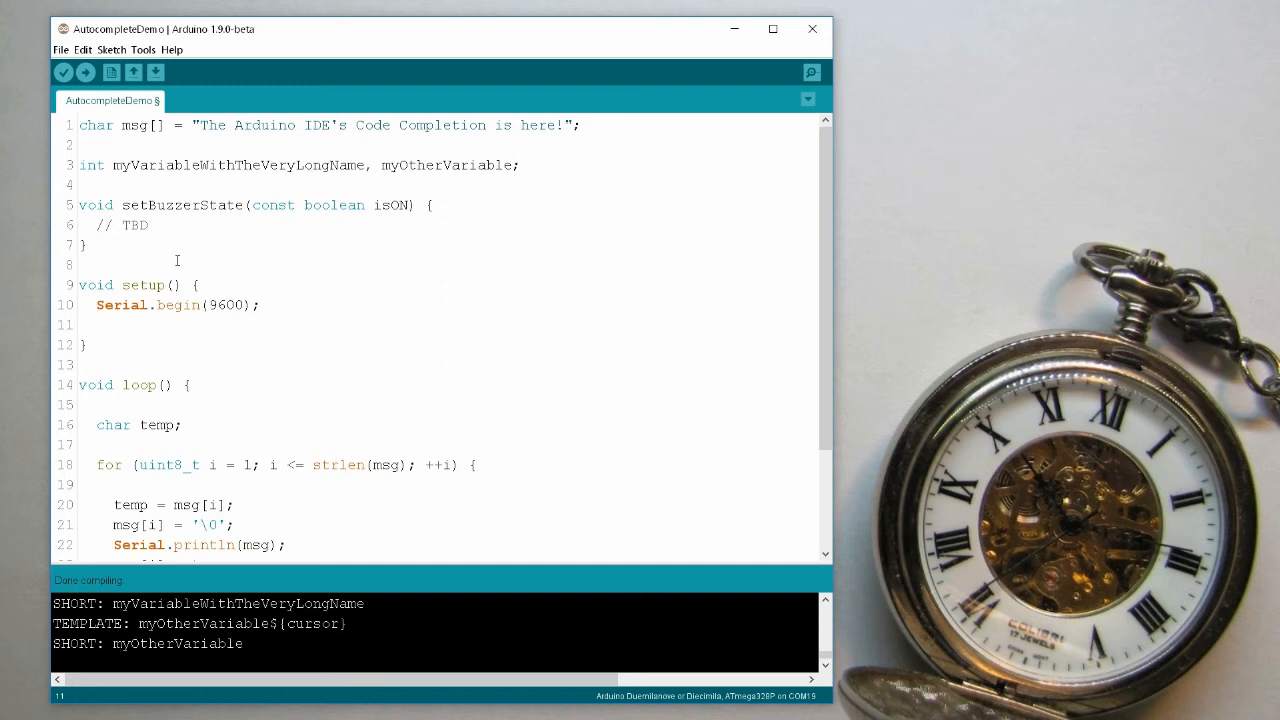
text(set)
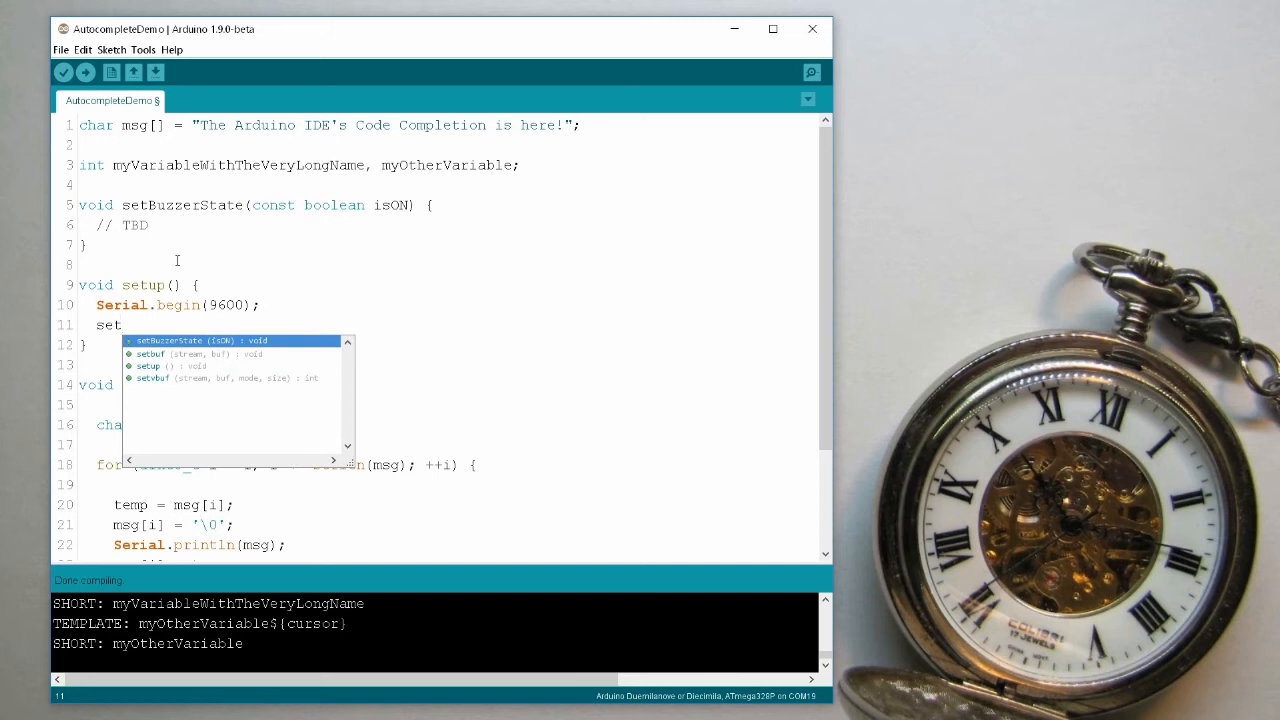
Accept the suggestion to call setBuzzerState(true); in setup.
click(196, 340)
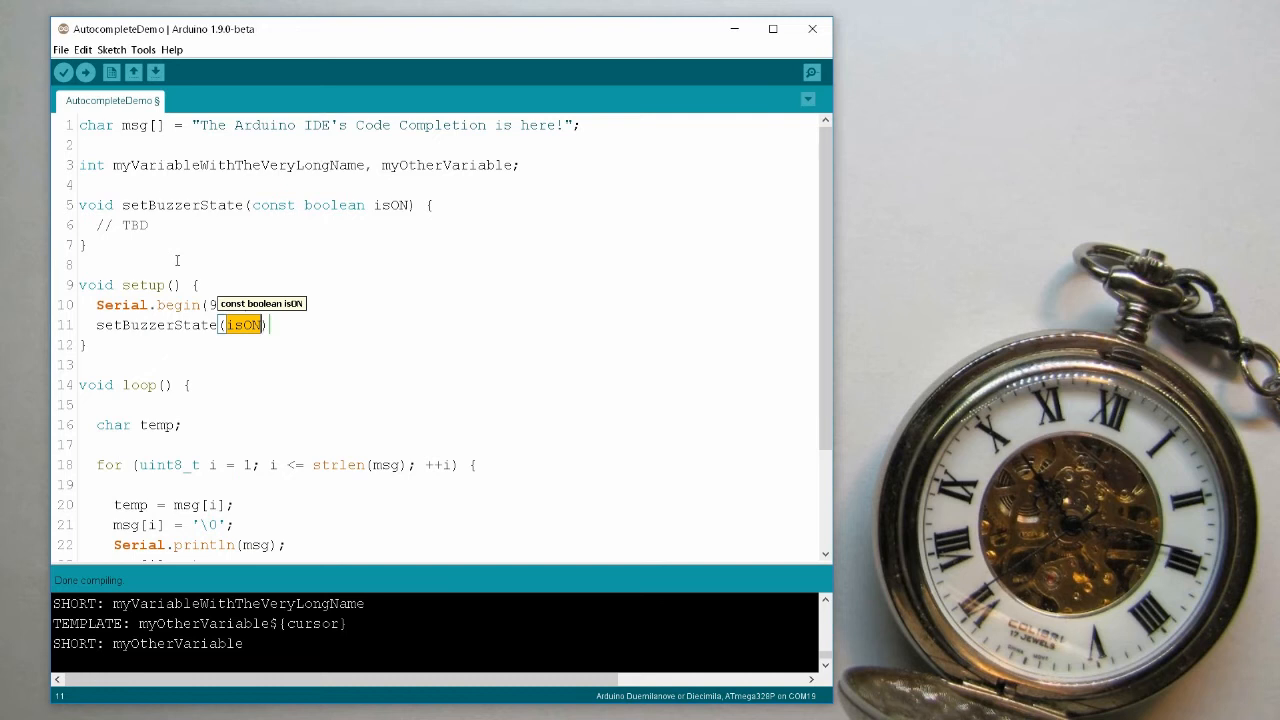
mouse_move(240, 304)
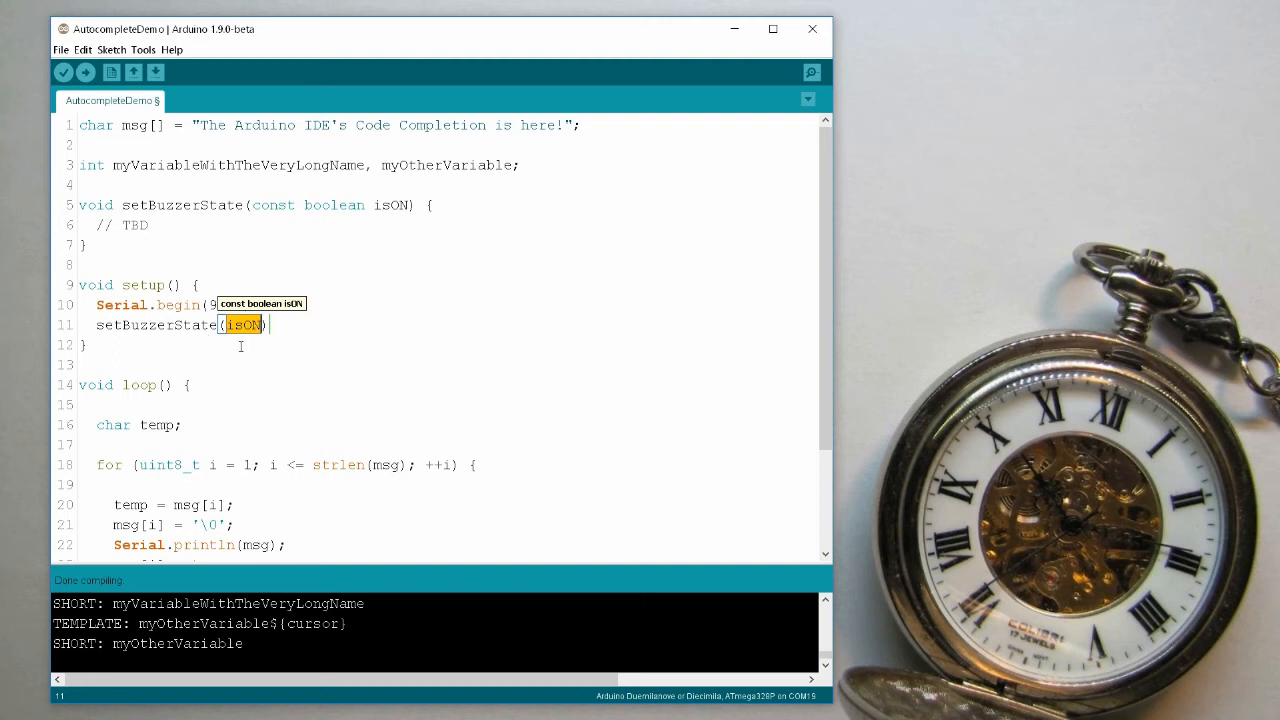
mouse_move(252, 336)
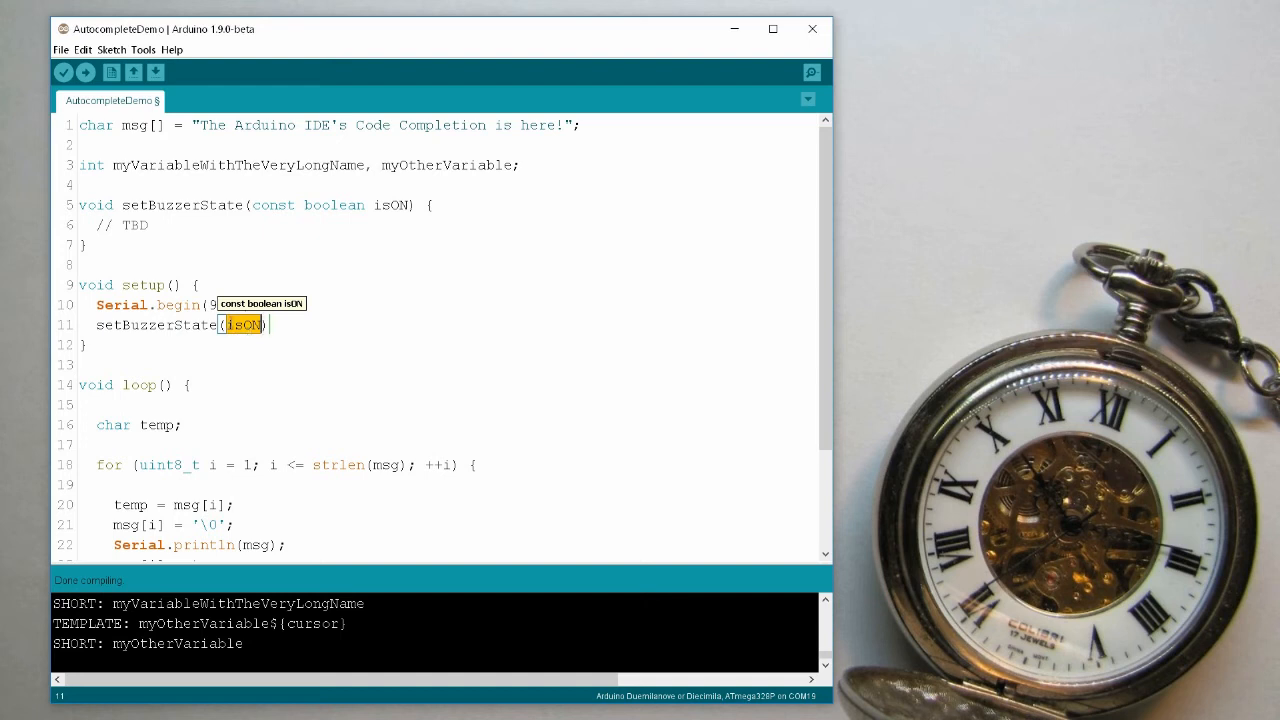
mouse_move(336, 336)
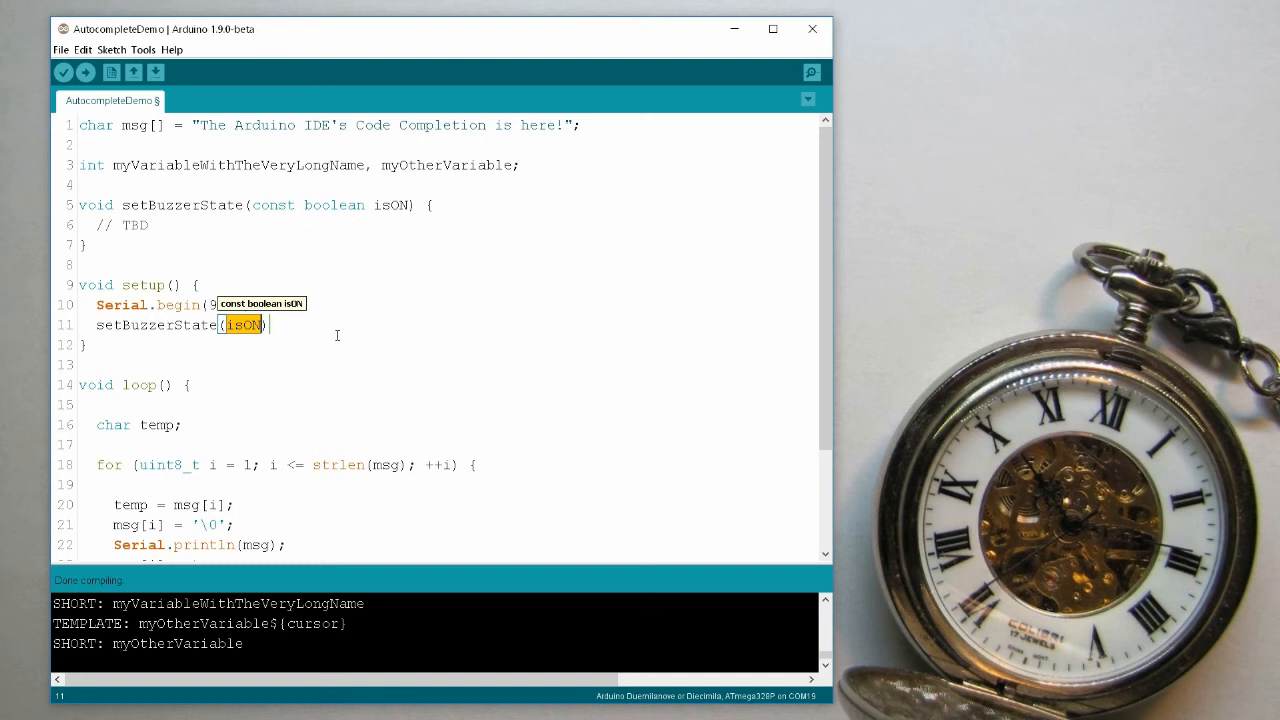
text(true)
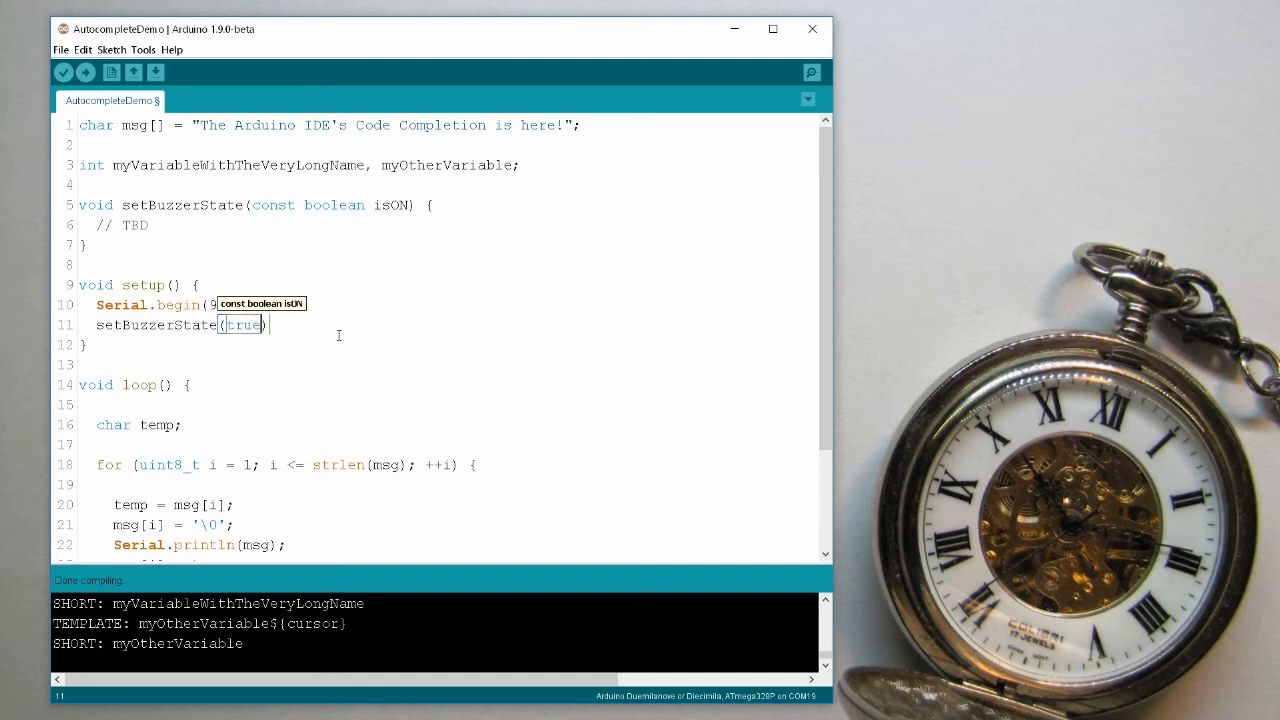
key(enter)
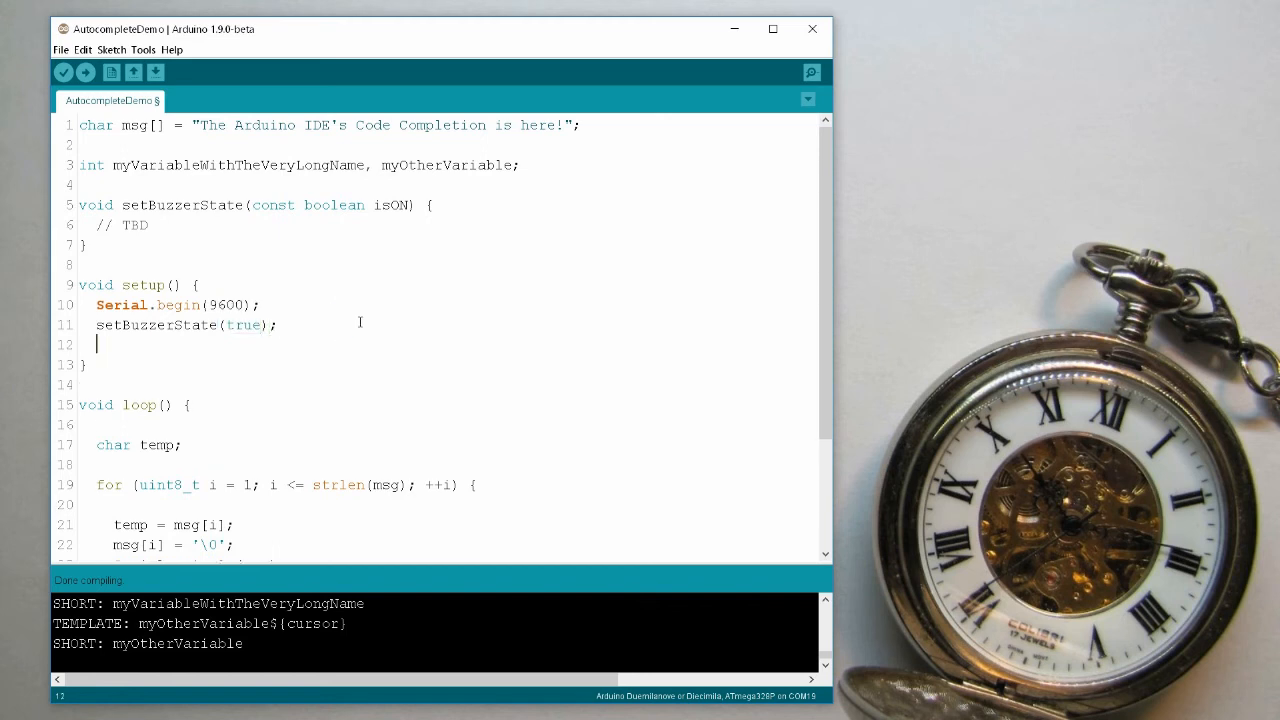
Add a second setBuzzerState call via completion and clear its true argument.
text(setBuzzerState(isON)
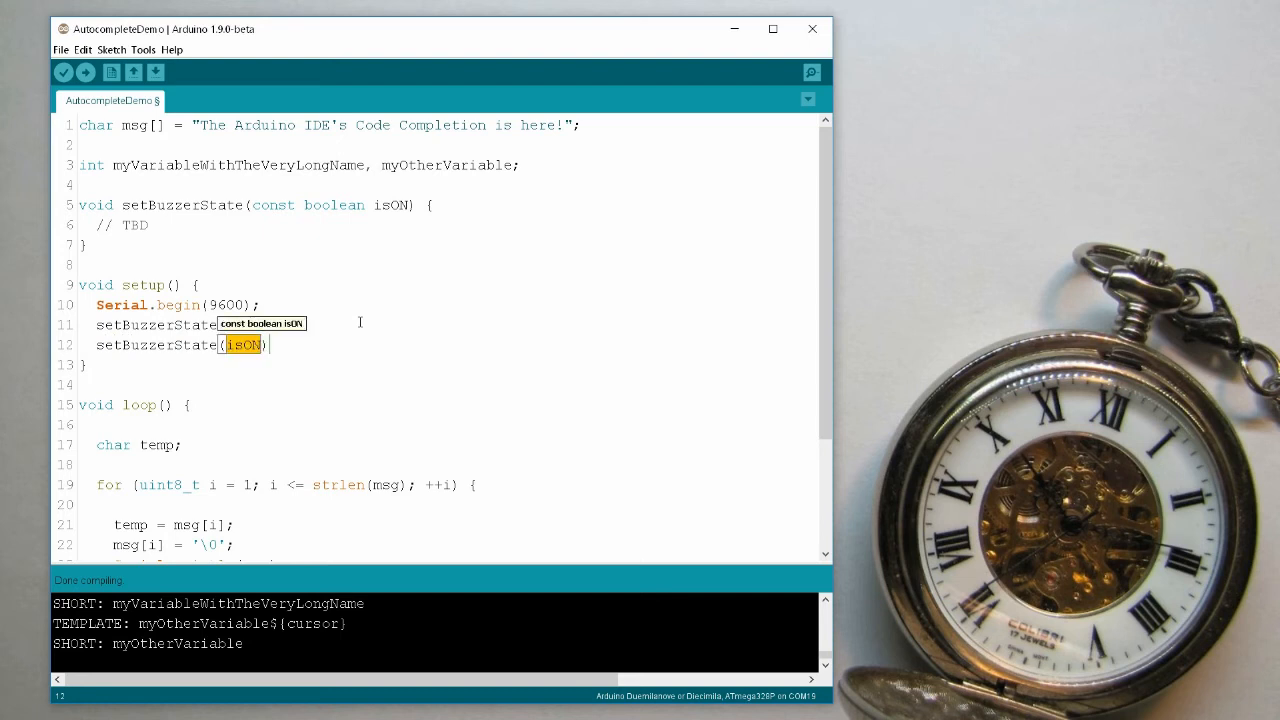
text(true);)
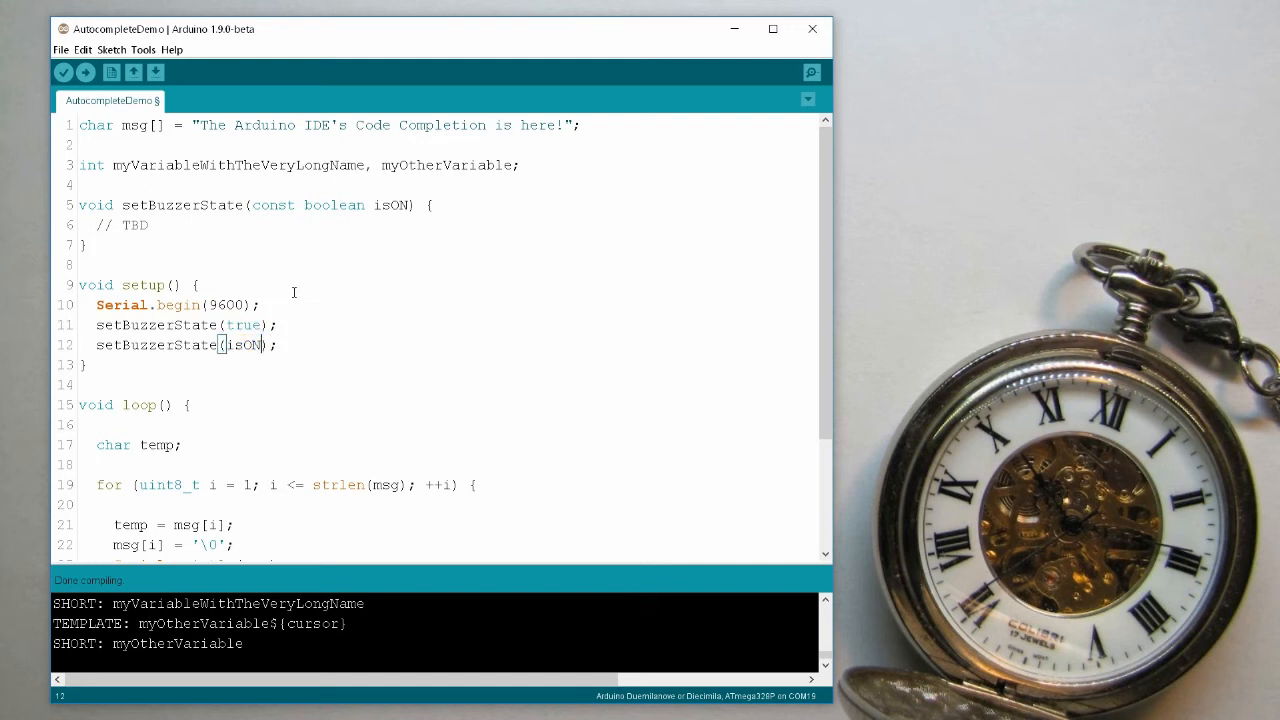
key(Backspace)
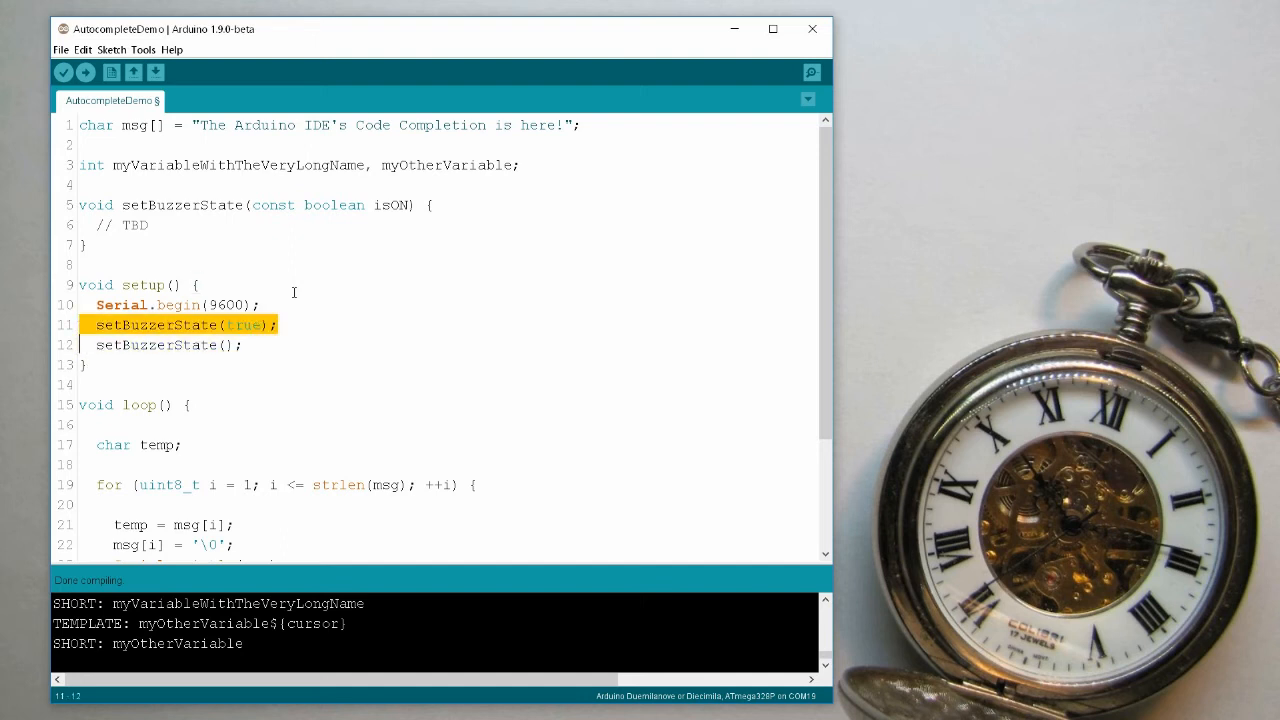
Remove the setBuzzerState calls and start a 'Serial.' statement, browsing its member list.
key(Delete)
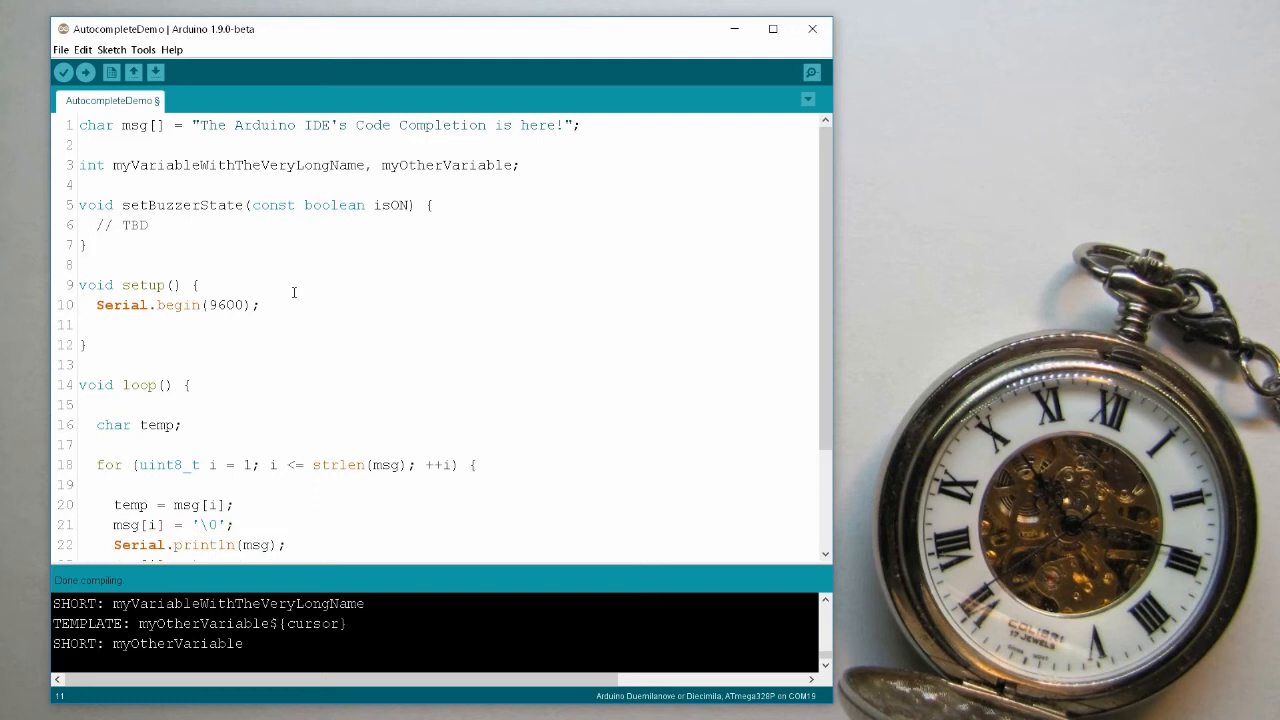
text(Se)
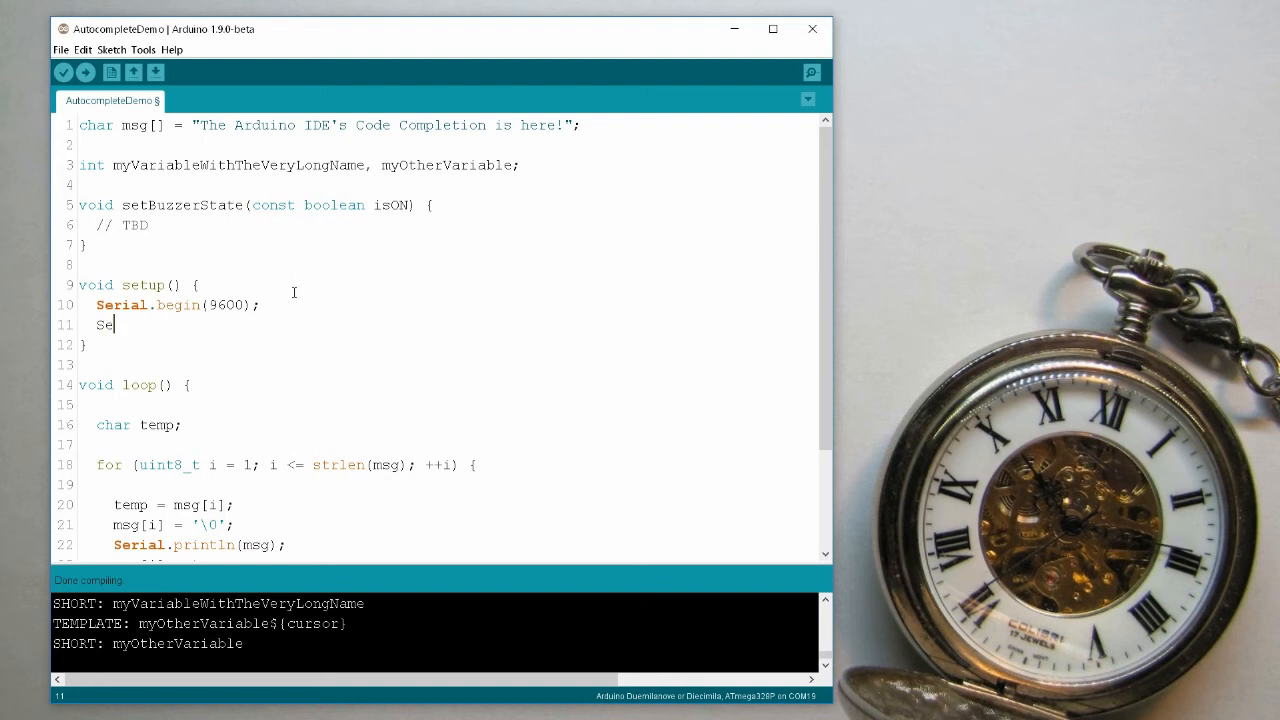
text(rial)
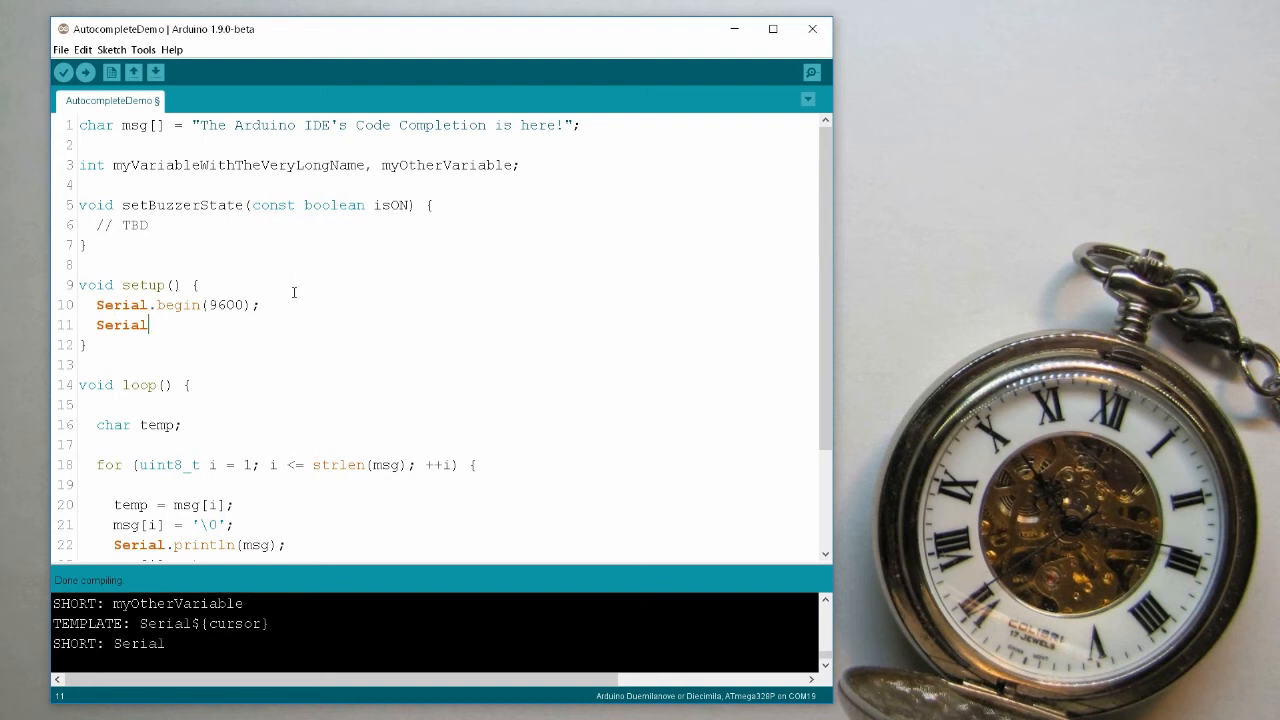
text(.)
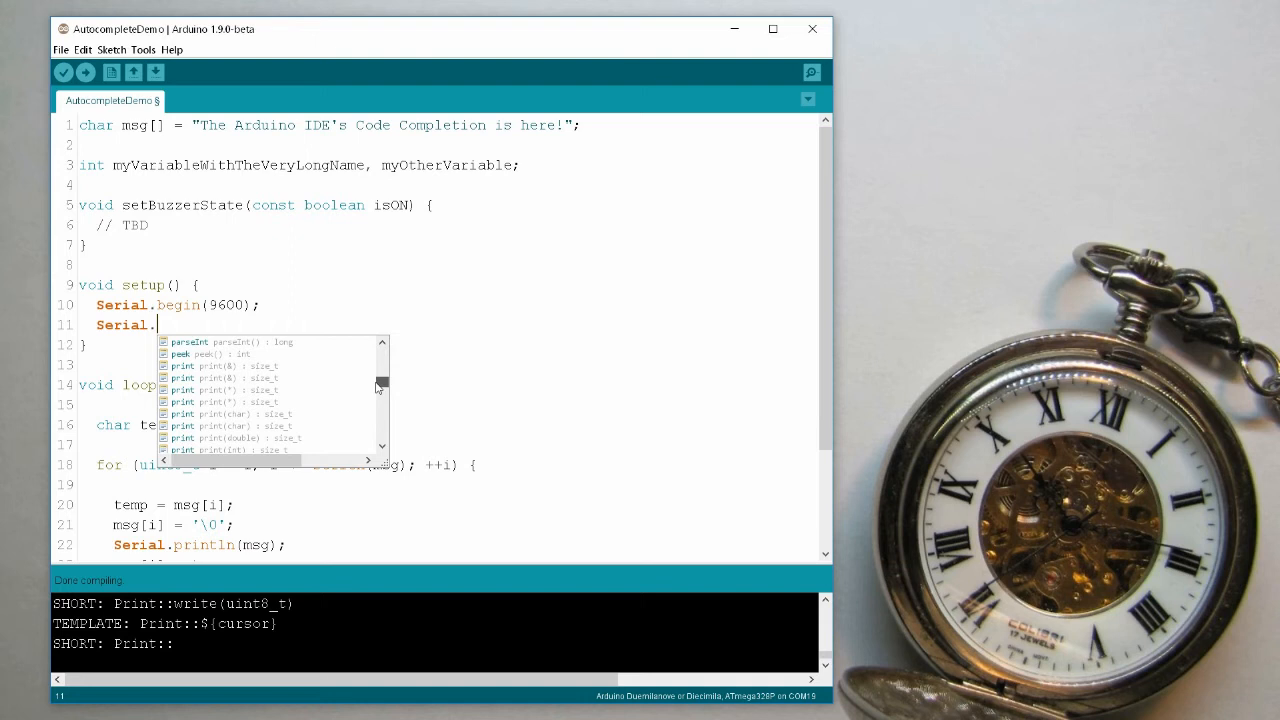
scroll(down, 3)
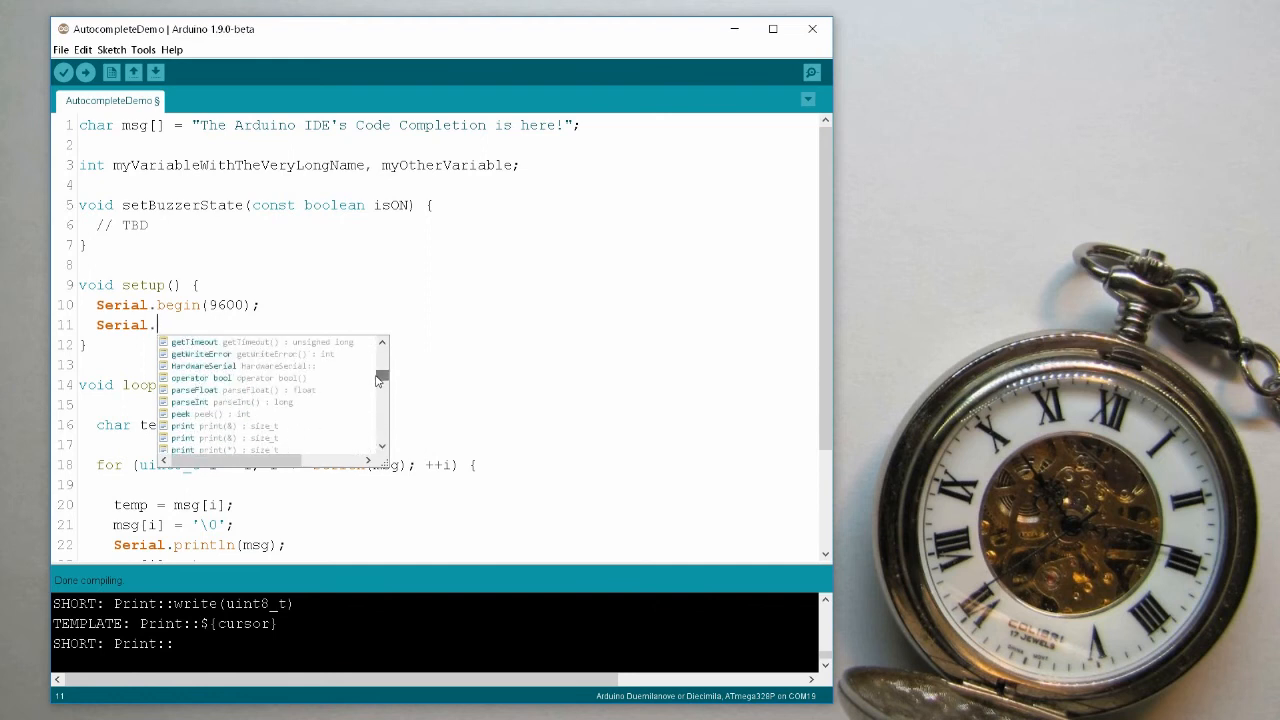
mouse_move(304, 364)
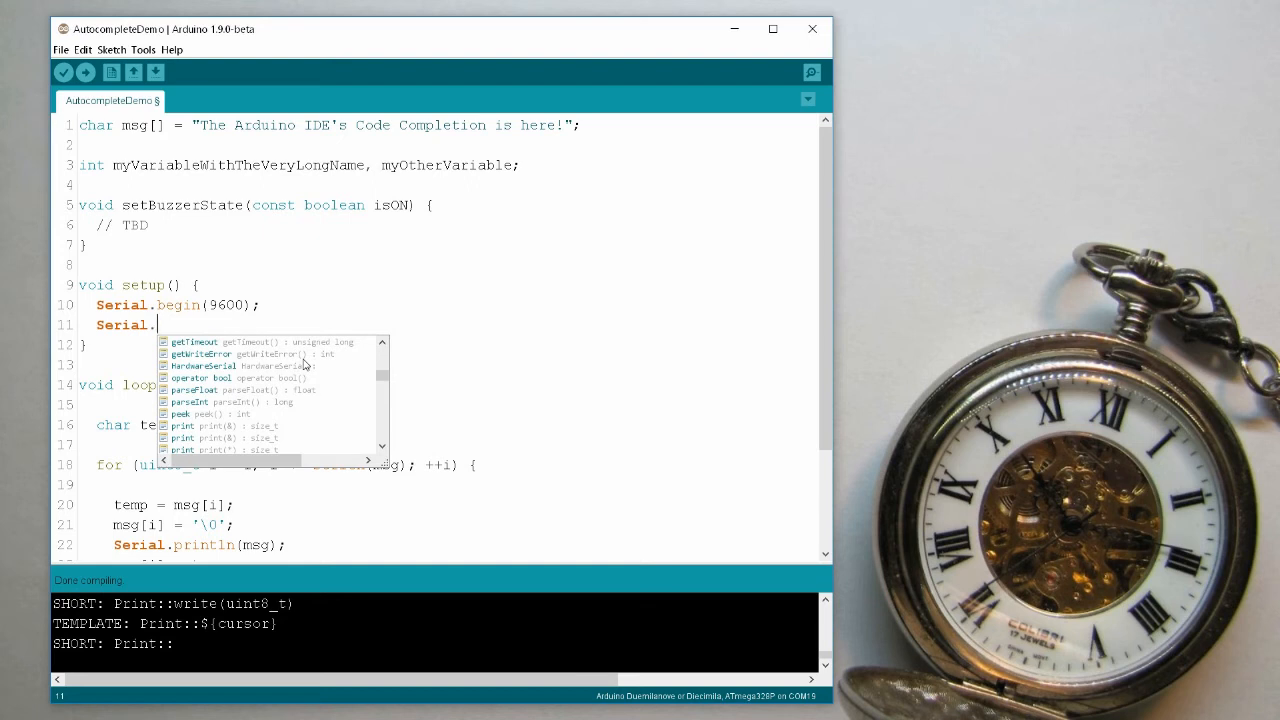
Complete the statement as Serial.print("Hi!"); using the print completion.
text(pr)
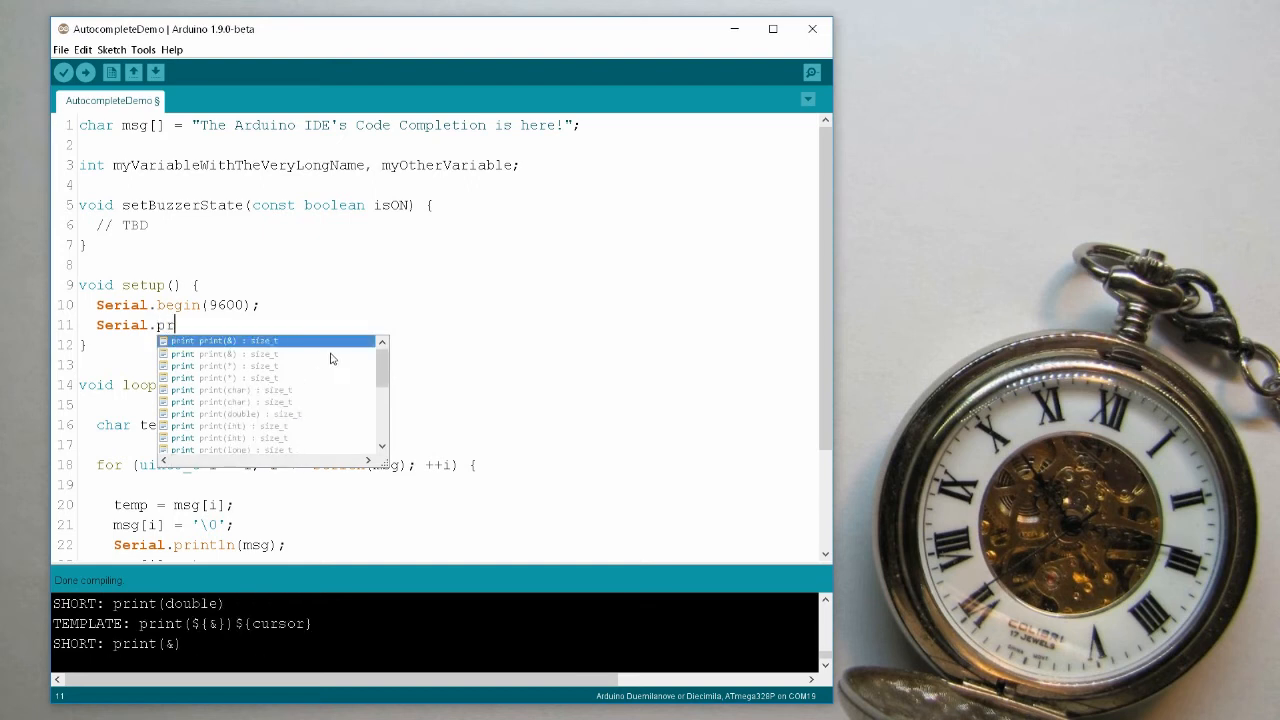
scroll(down, 3)
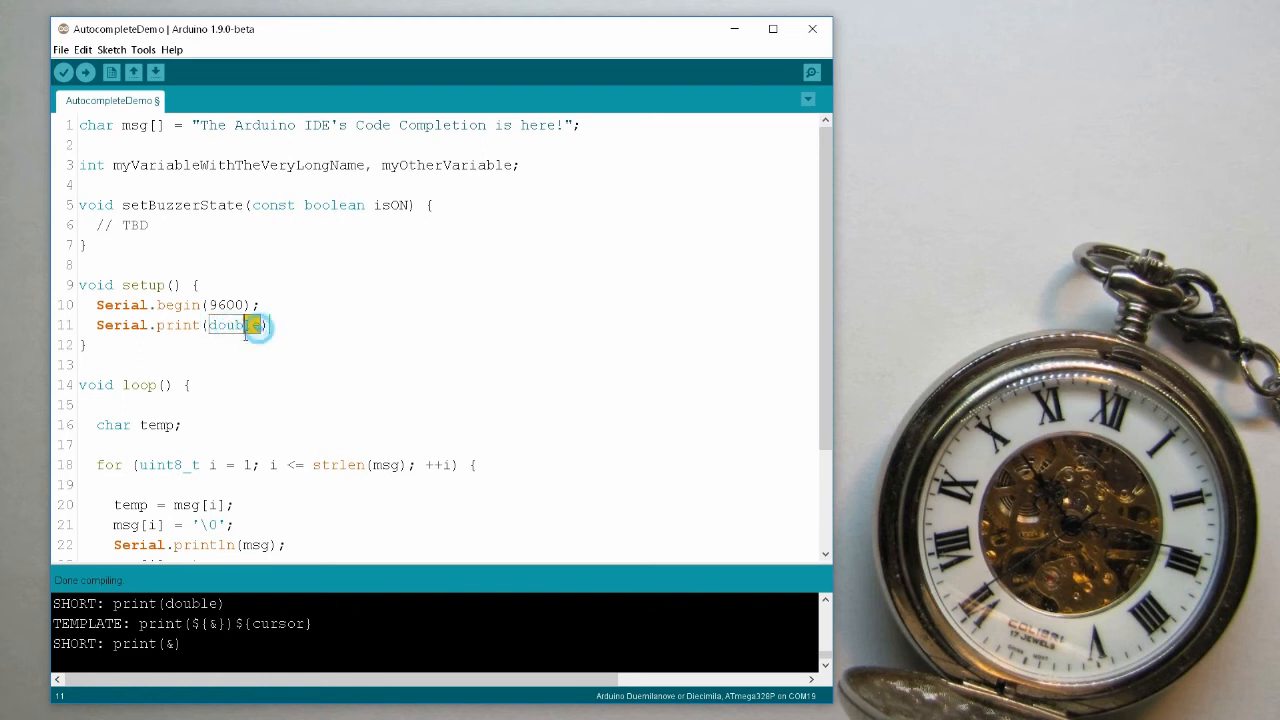
text(")
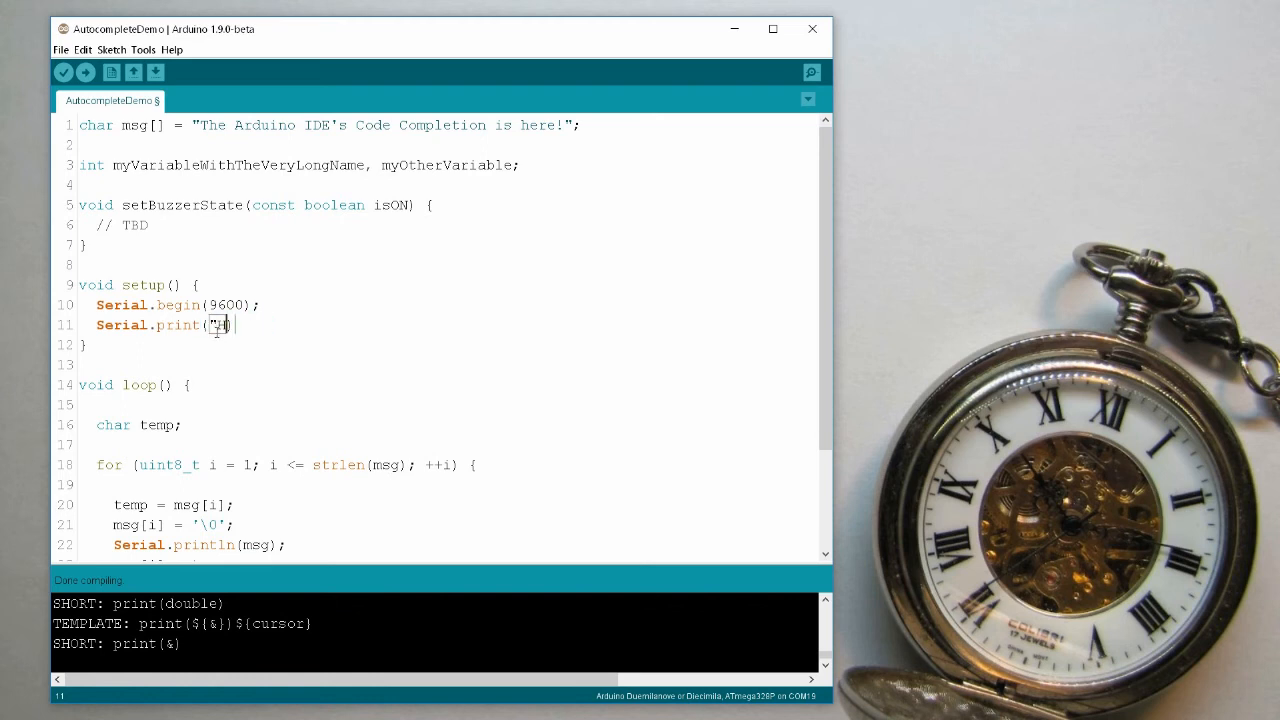
text(Hi!)
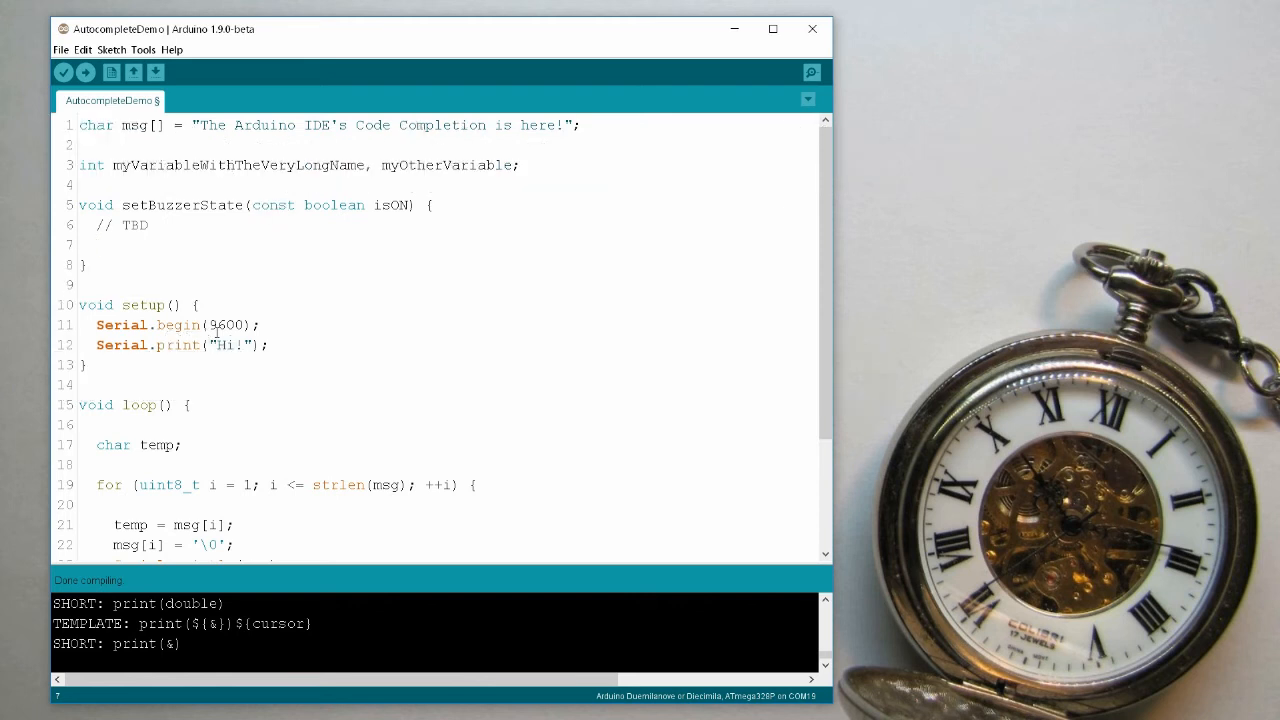
Add digitalWrite(13, HIGH); inside setBuzzerState via completion of digitalWrite and HIGH.
text(di)
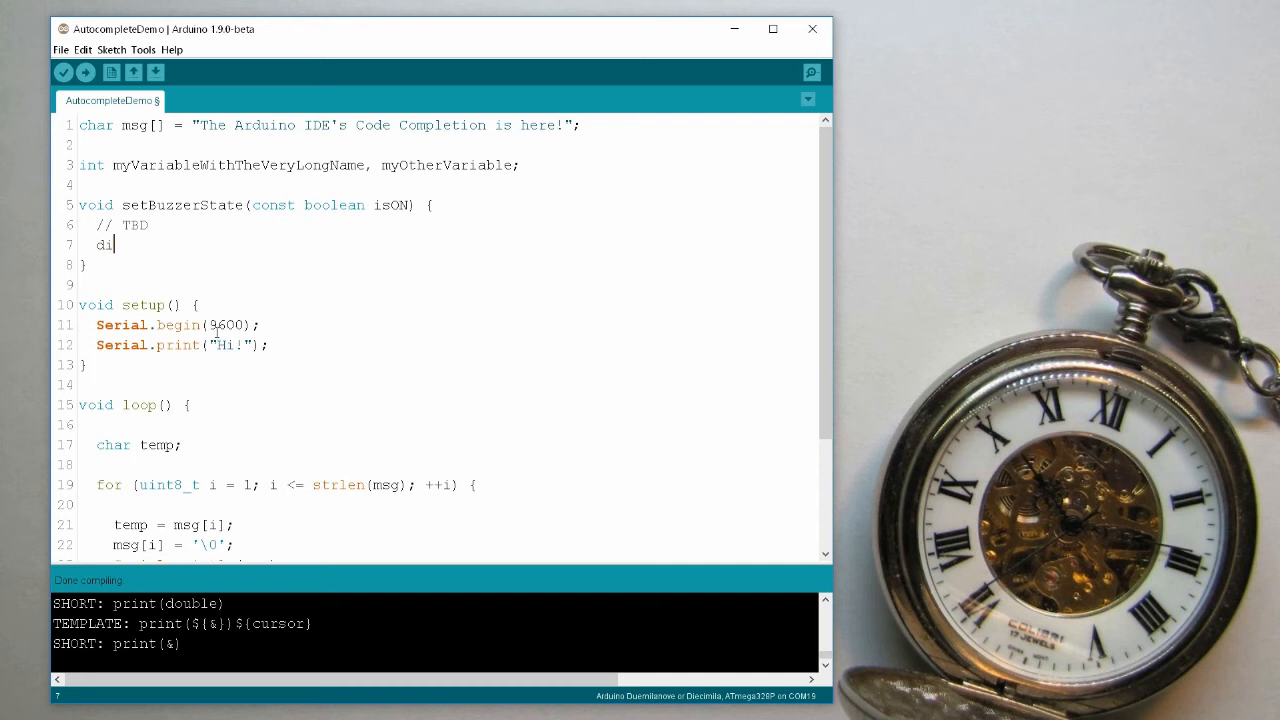
text(g)
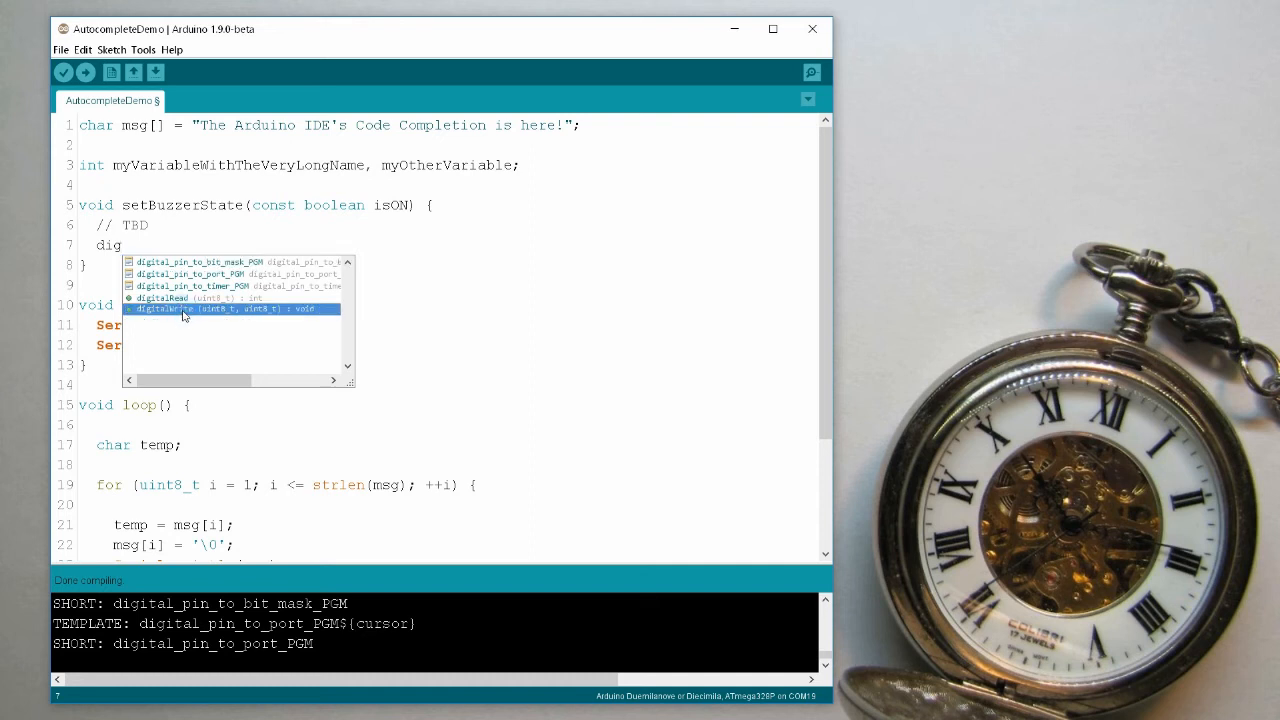
mouse_move(168, 312)
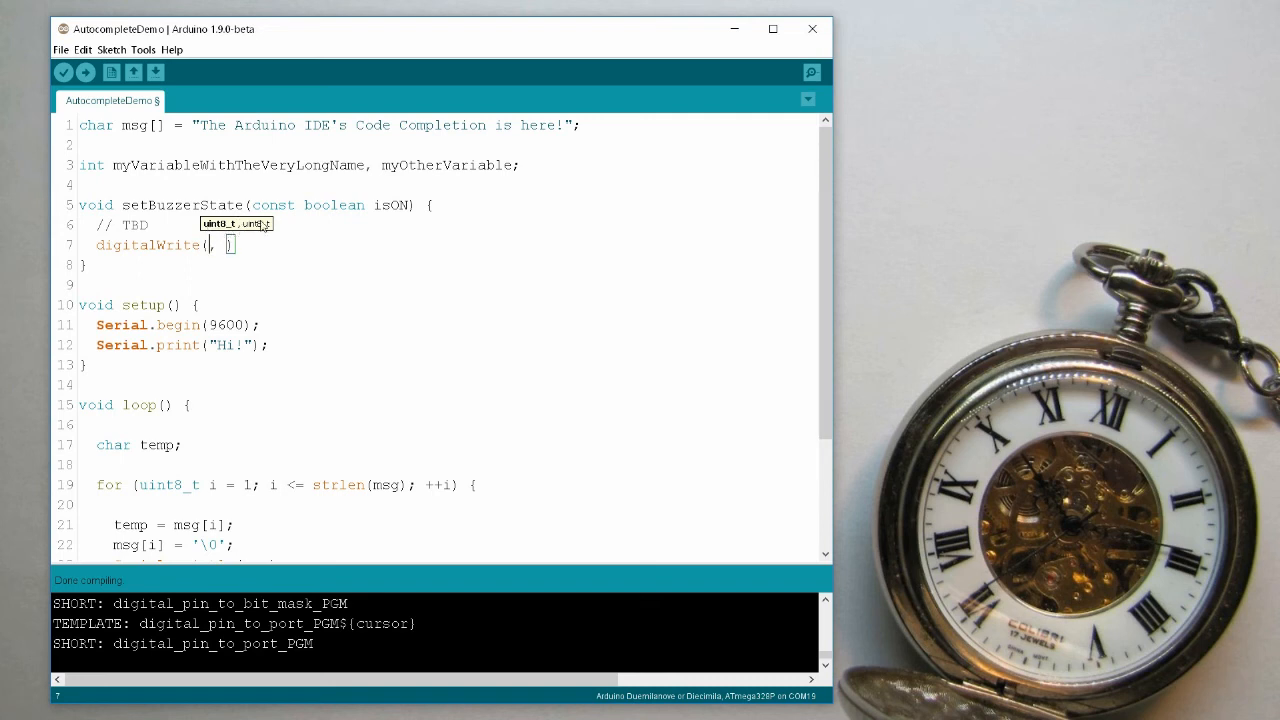
mouse_move(222, 256)
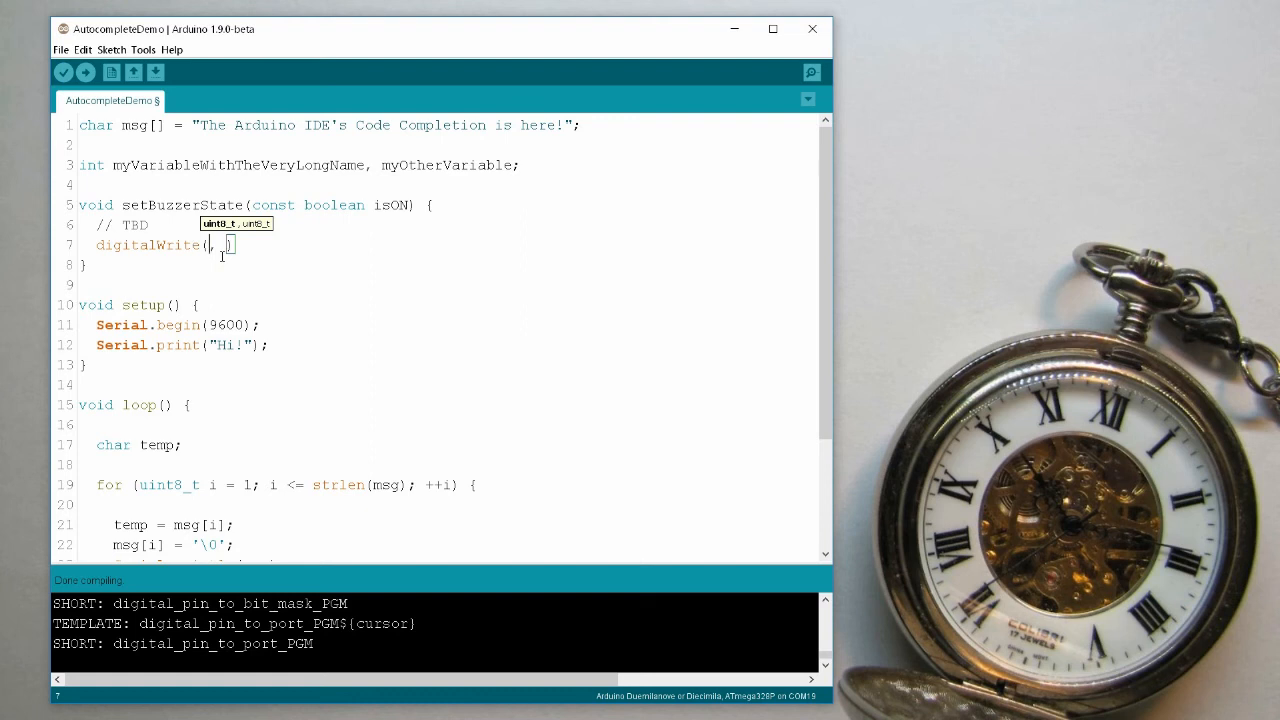
text(13)
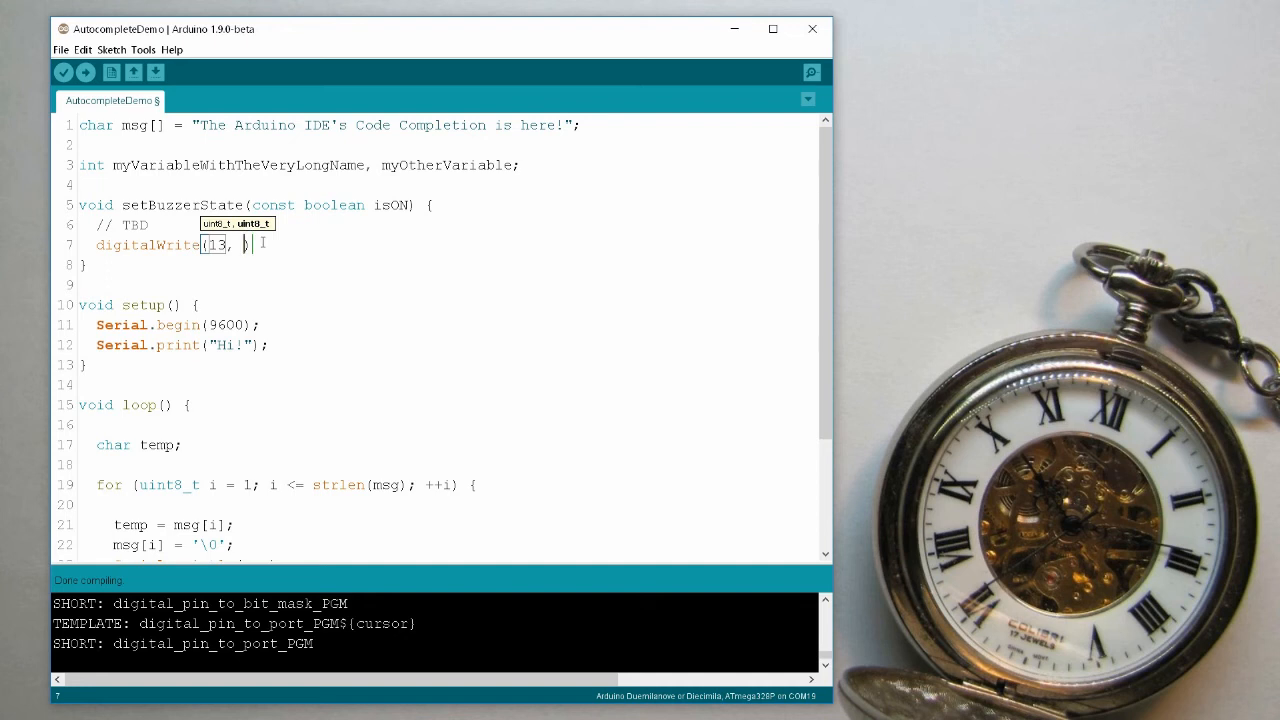
text(HI)
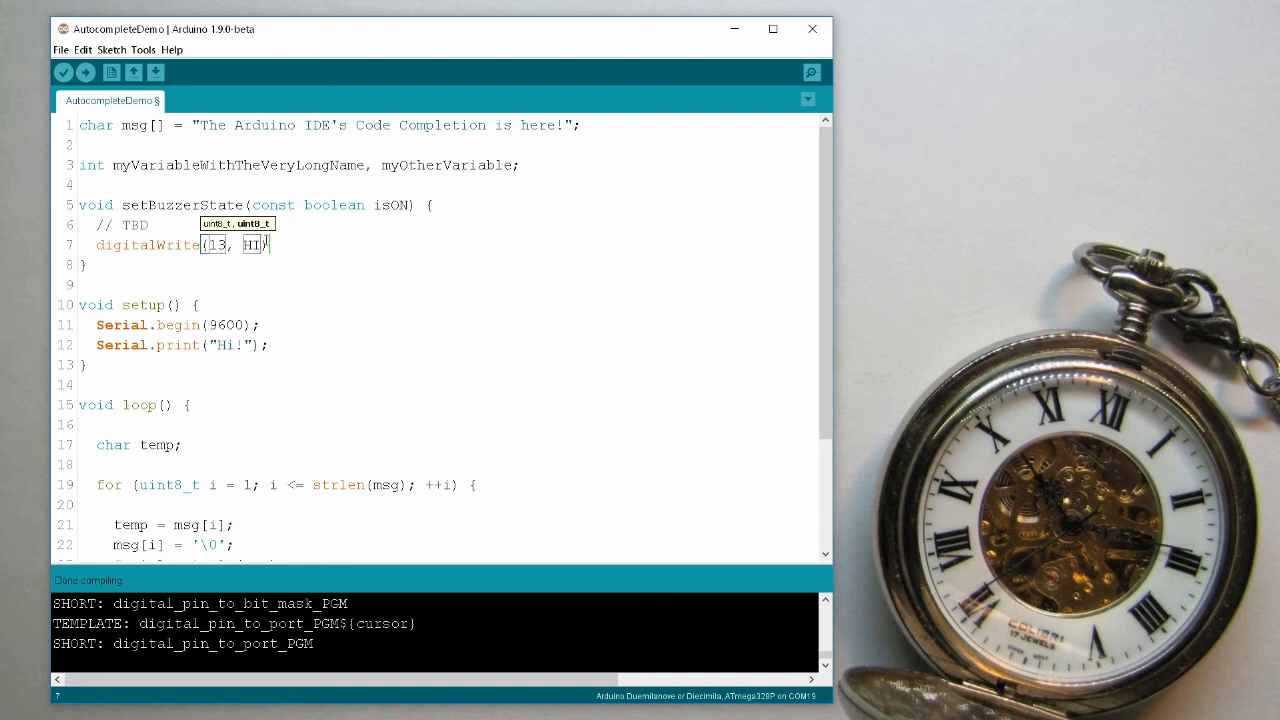
double_click(252, 244)
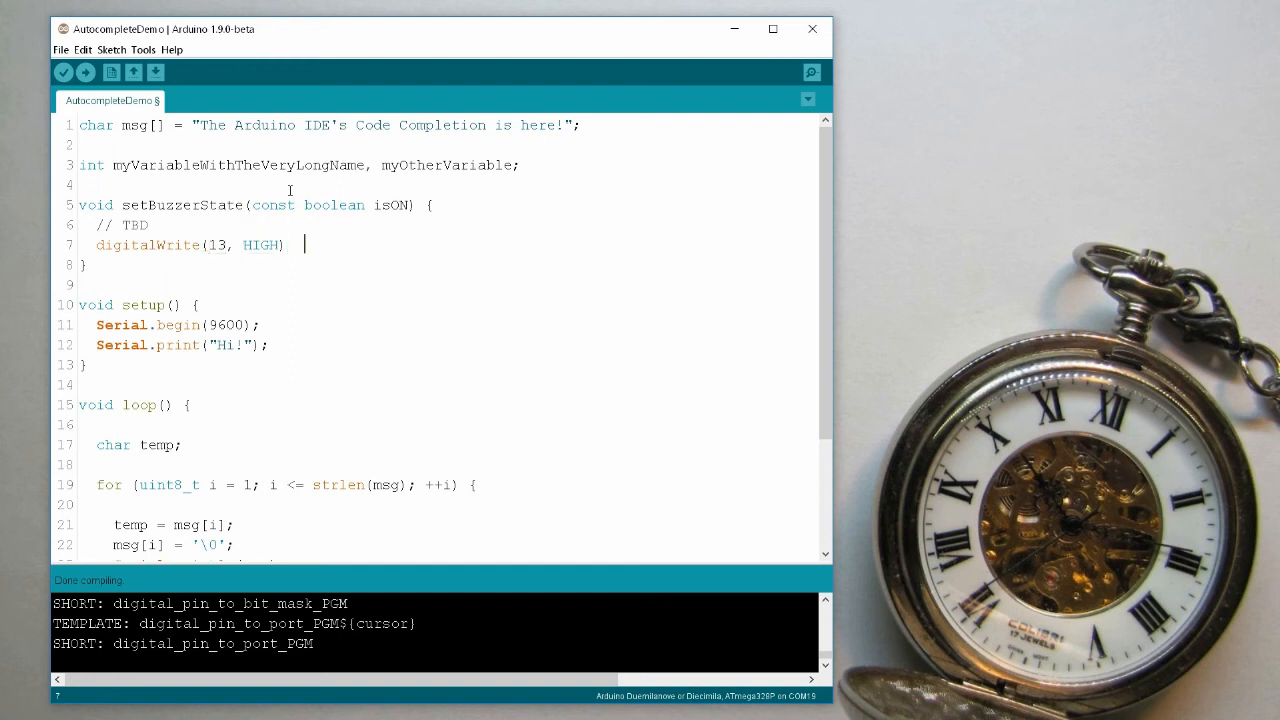
text(;)
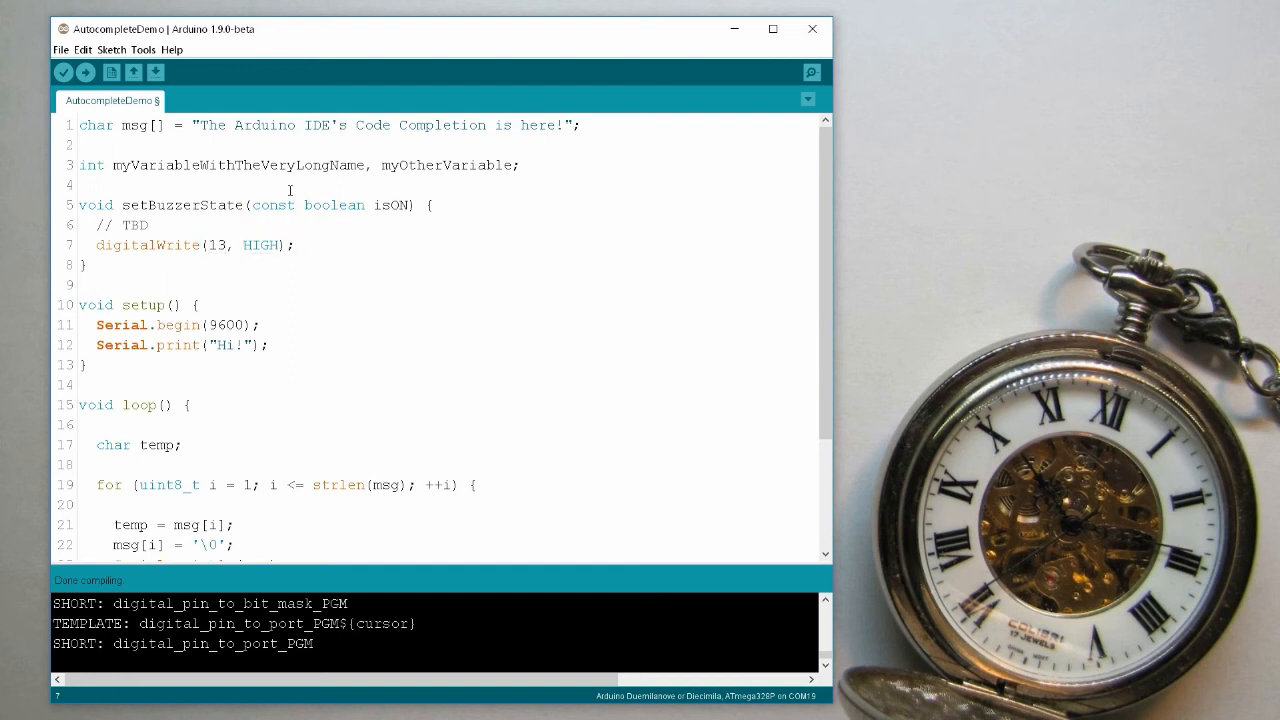
Insert the for loop template in setup and fill its header as int i = 0; i < 100; i++.
click(260, 324)
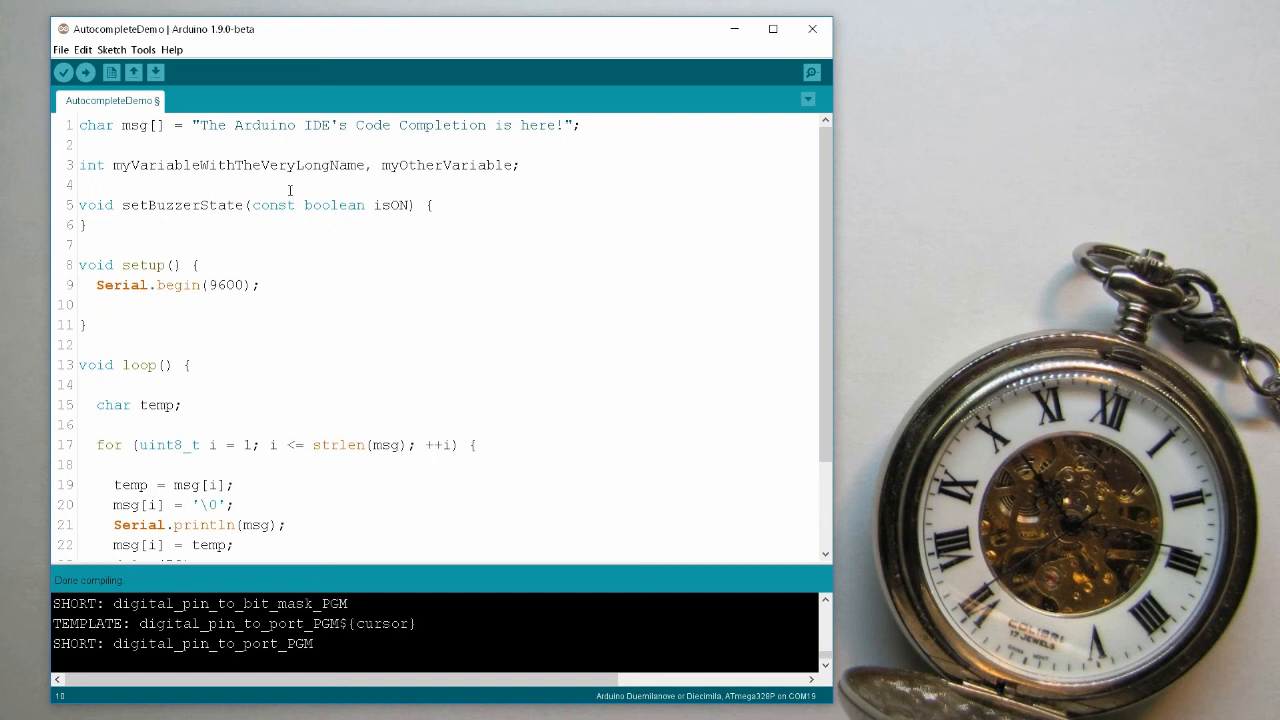
text(for)
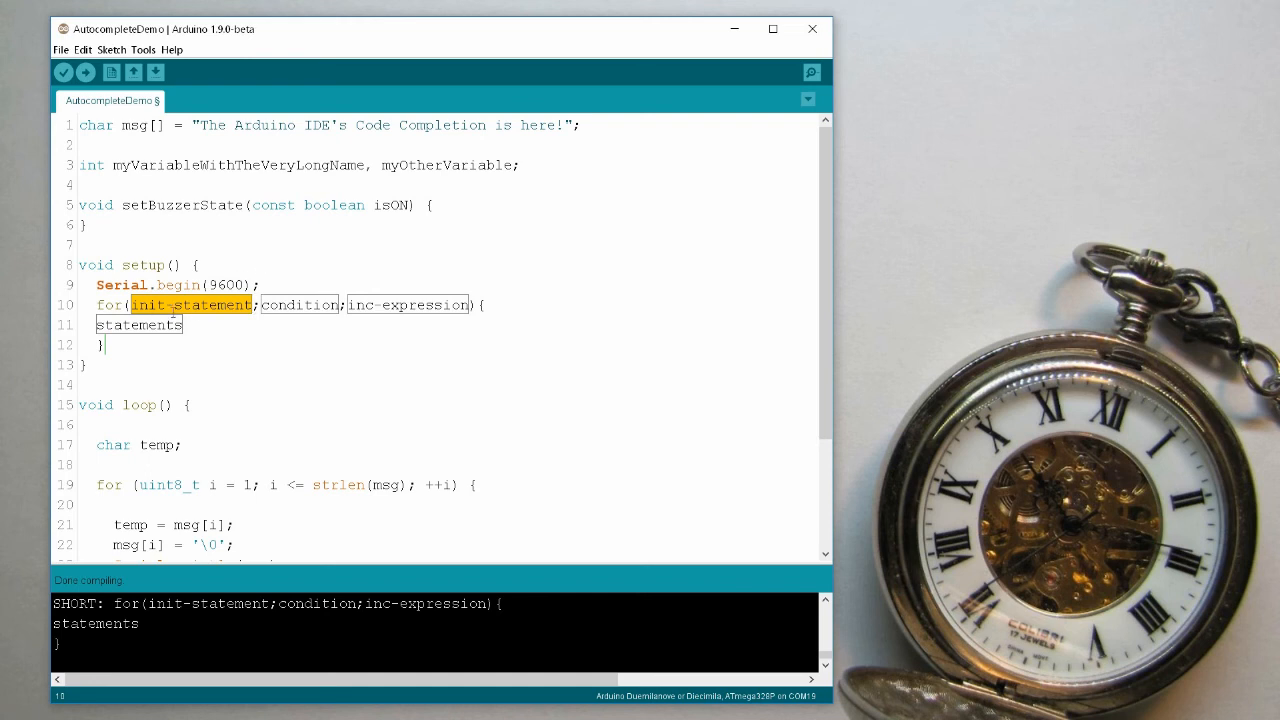
text(int)
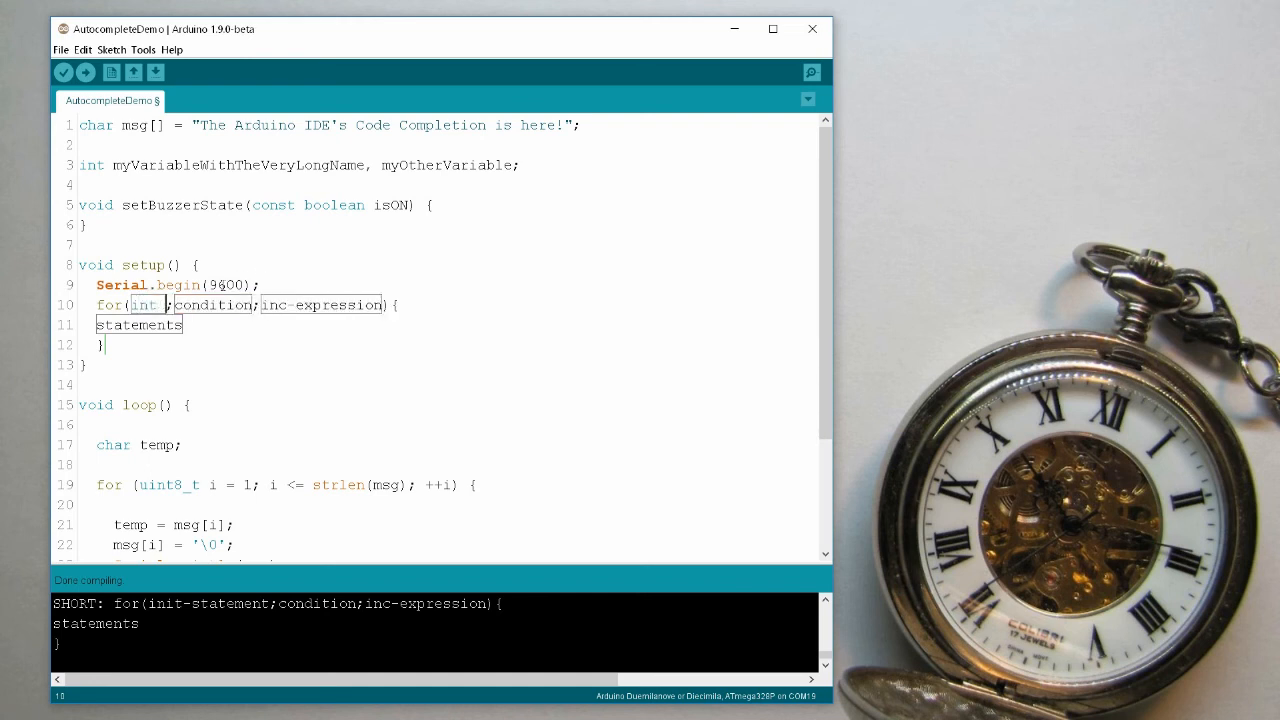
text(i = 0)
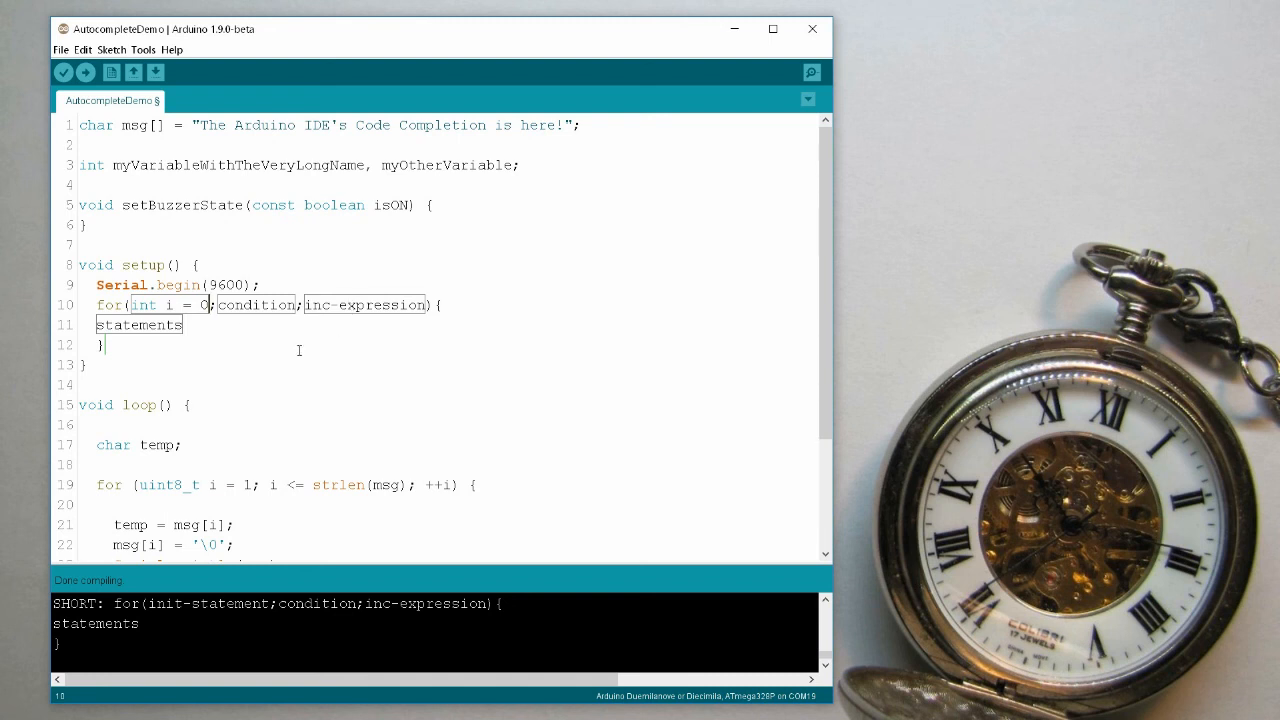
mouse_move(280, 262)
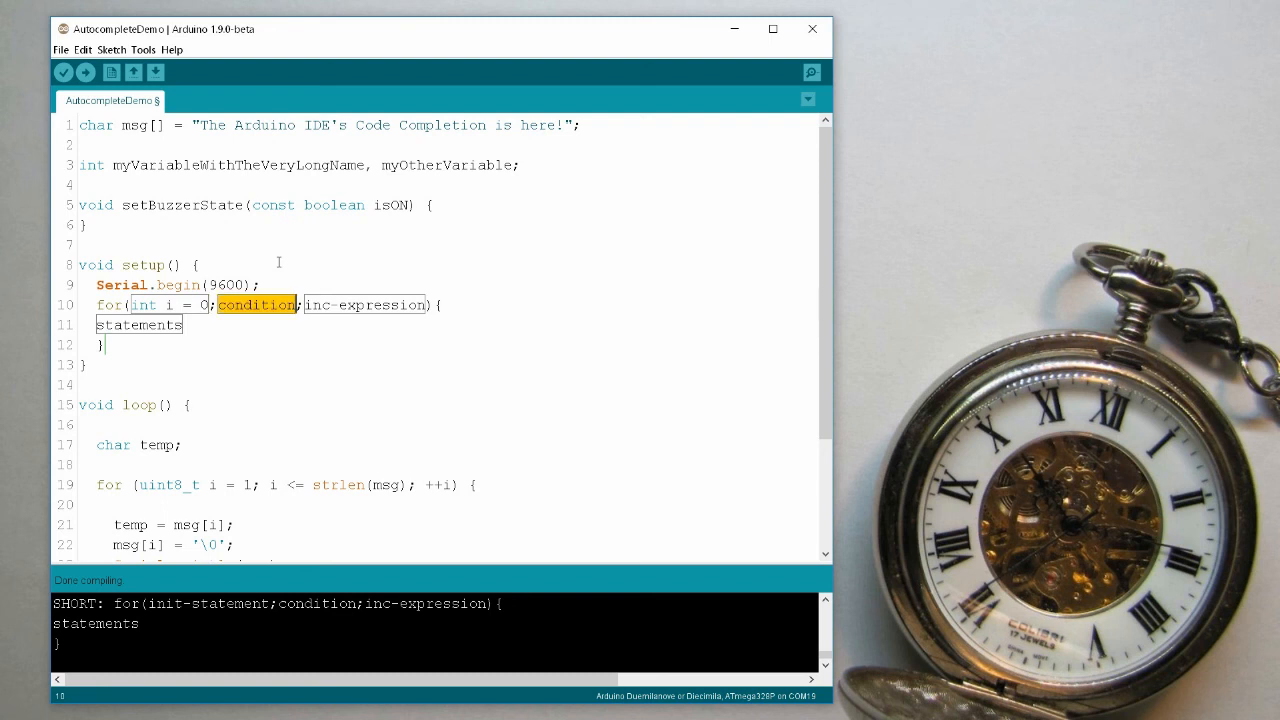
text(i)
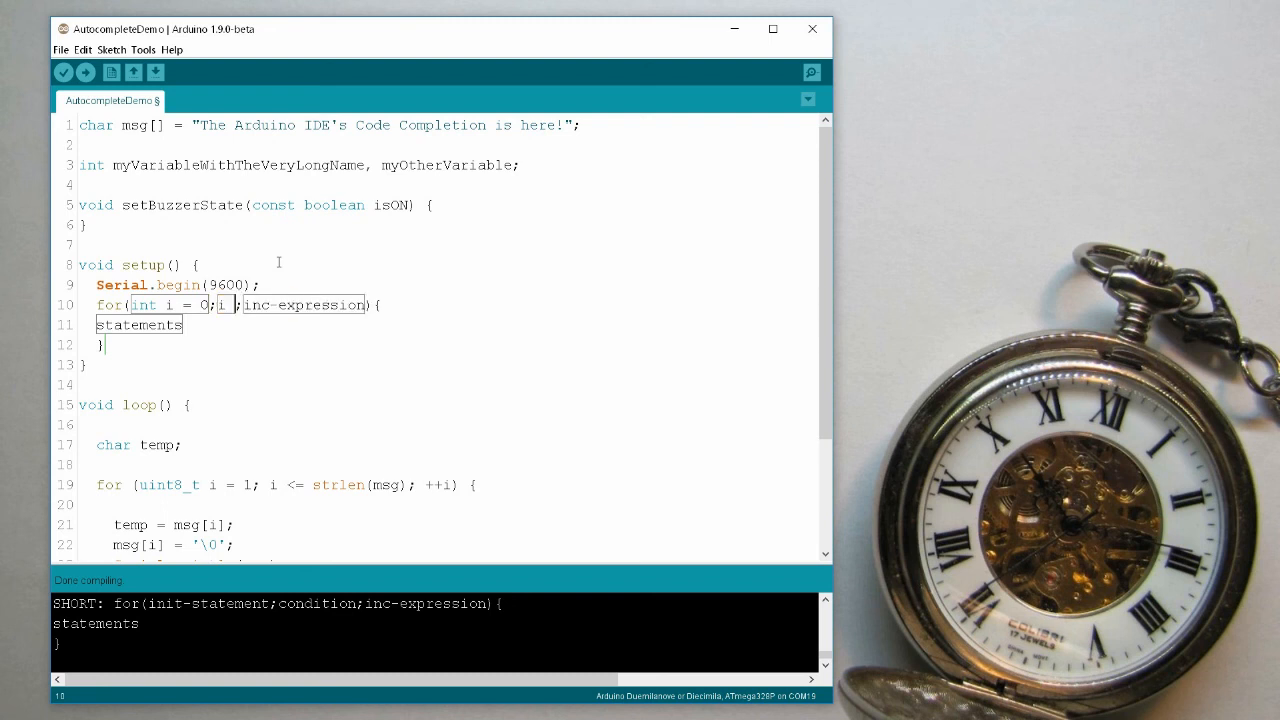
text(i < 100)
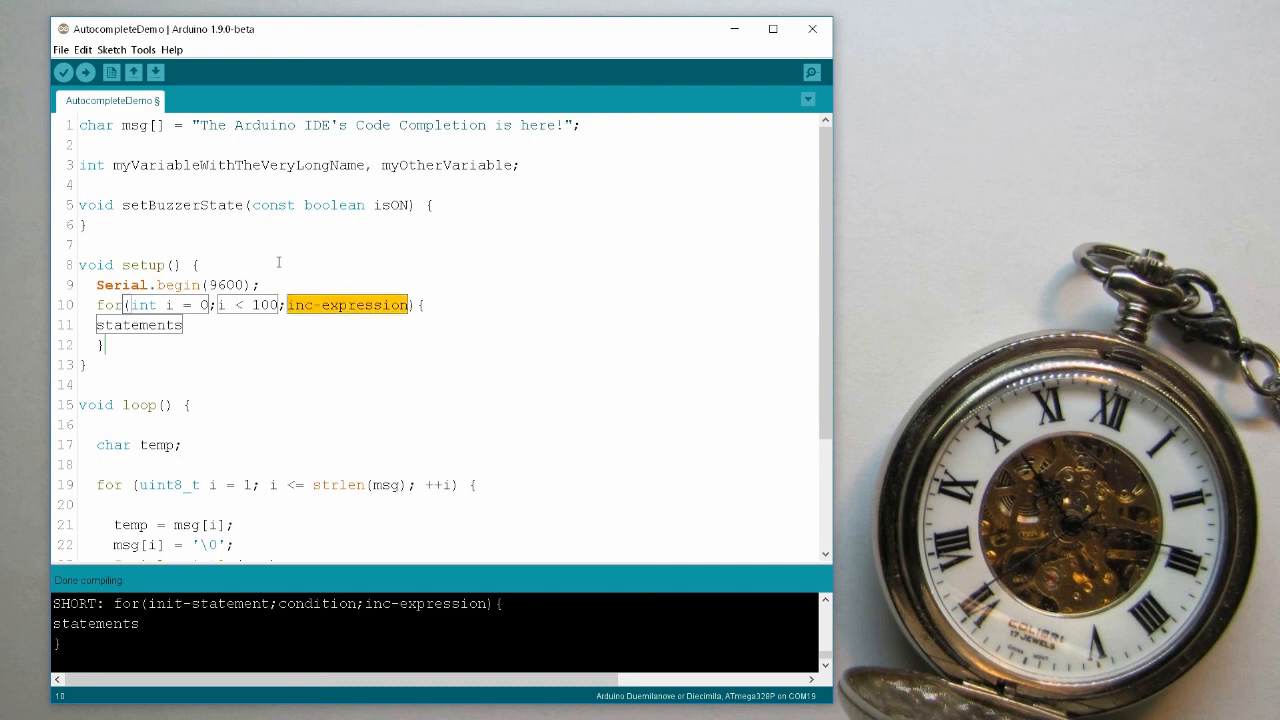
text(i++)
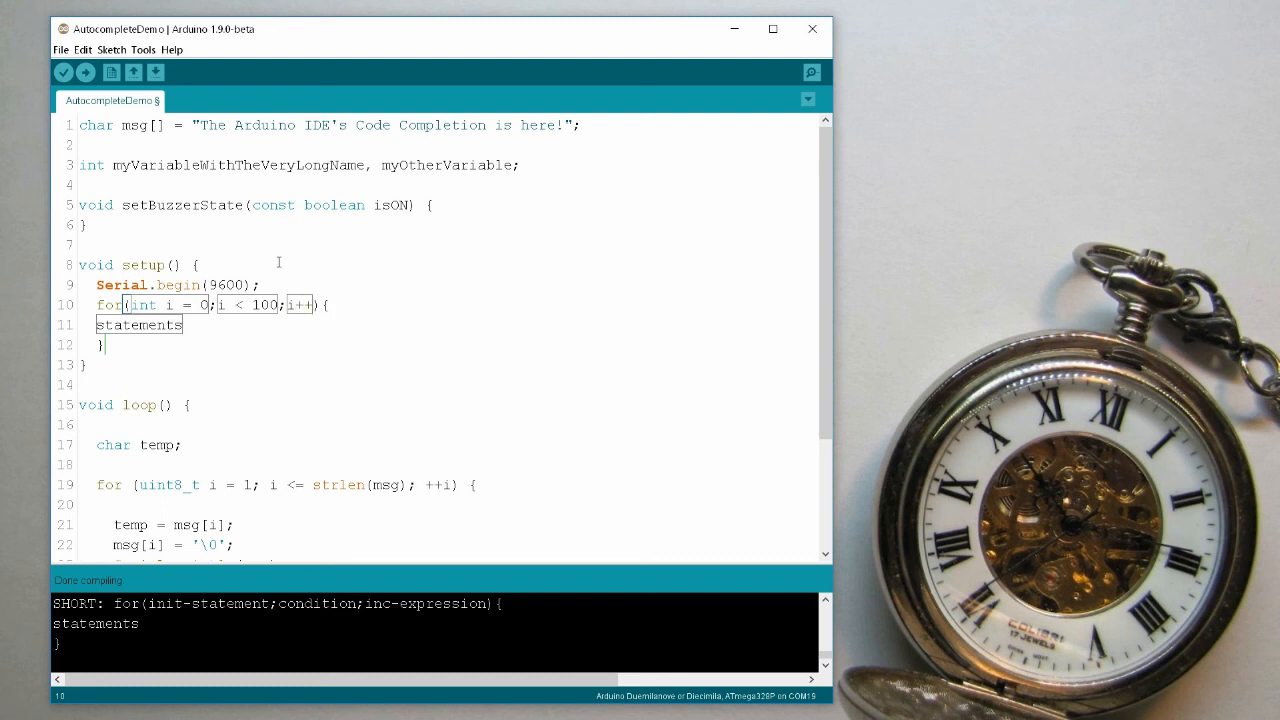
Replace the loop's statements placeholder with delay(1); and review the finished sketch.
double_click(140, 324)
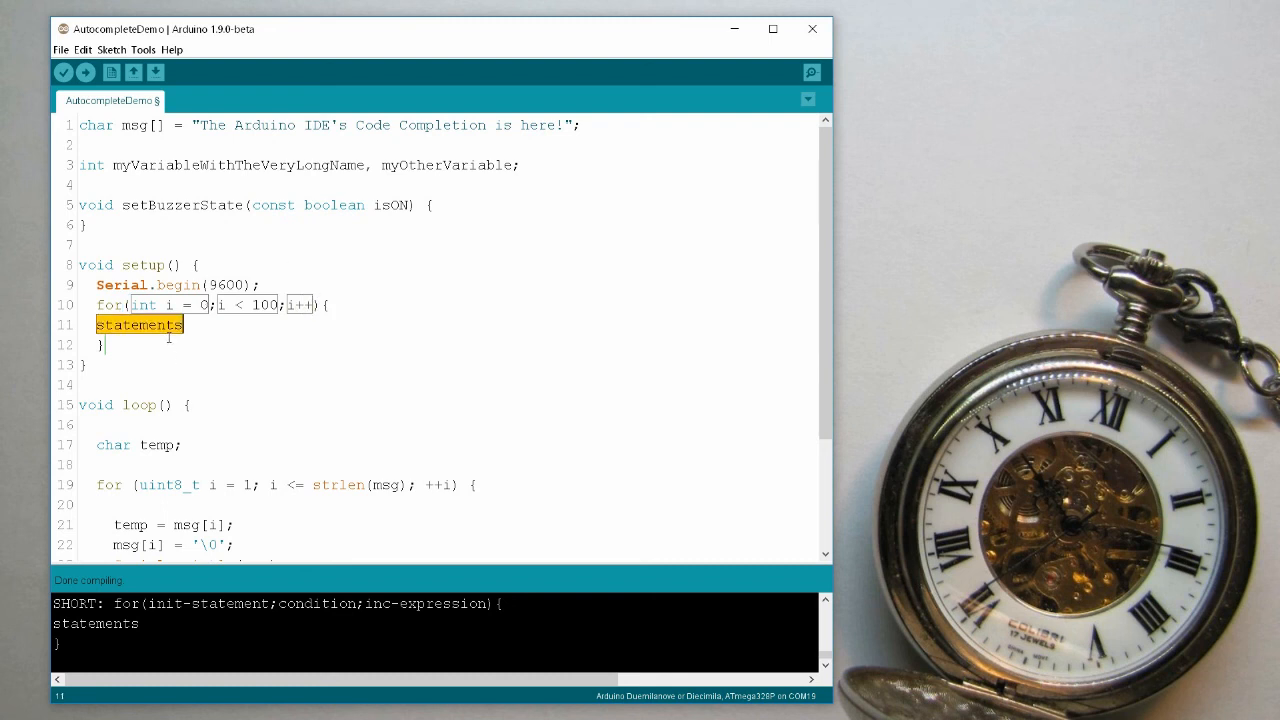
text(Ge)
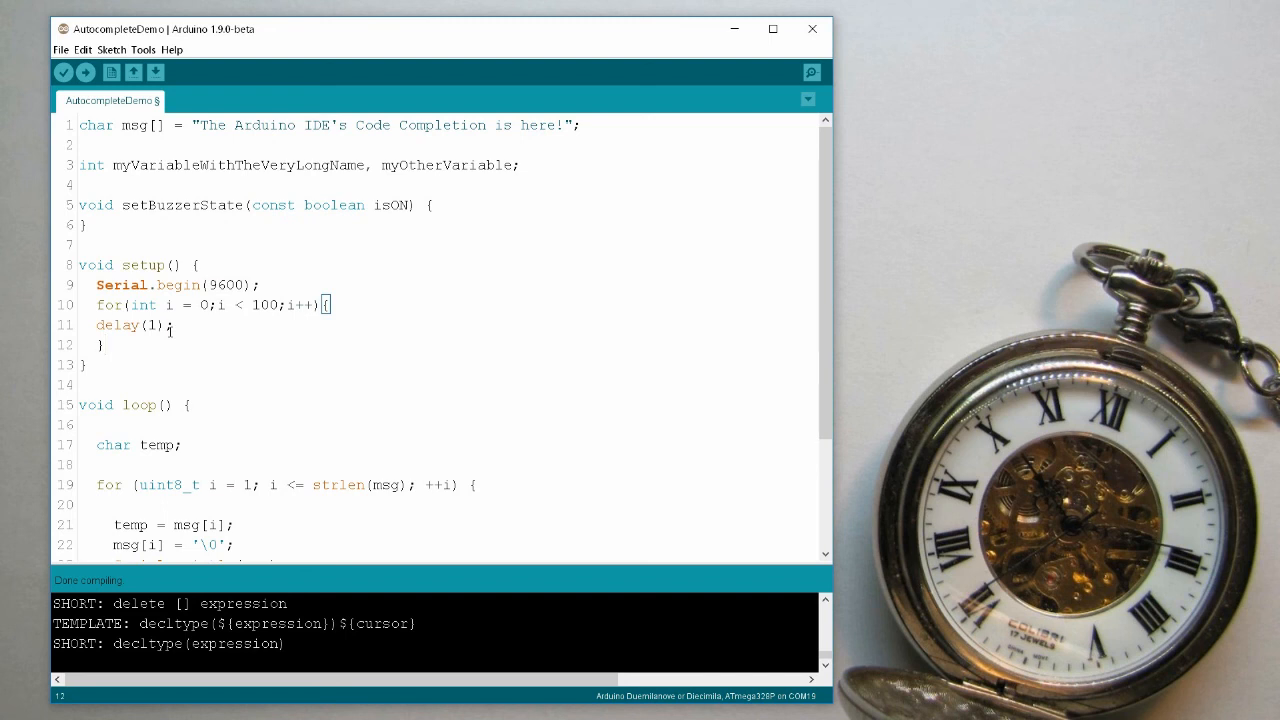
scroll(down, 3)
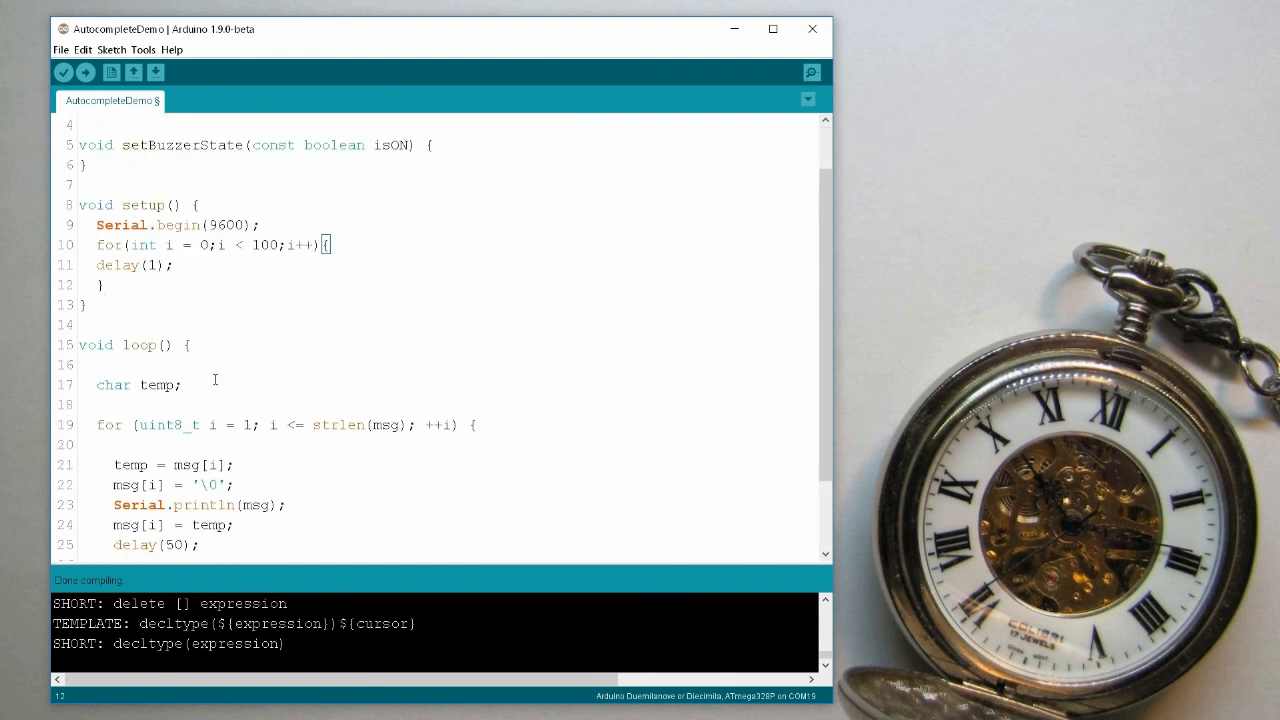
scroll(up, 3)
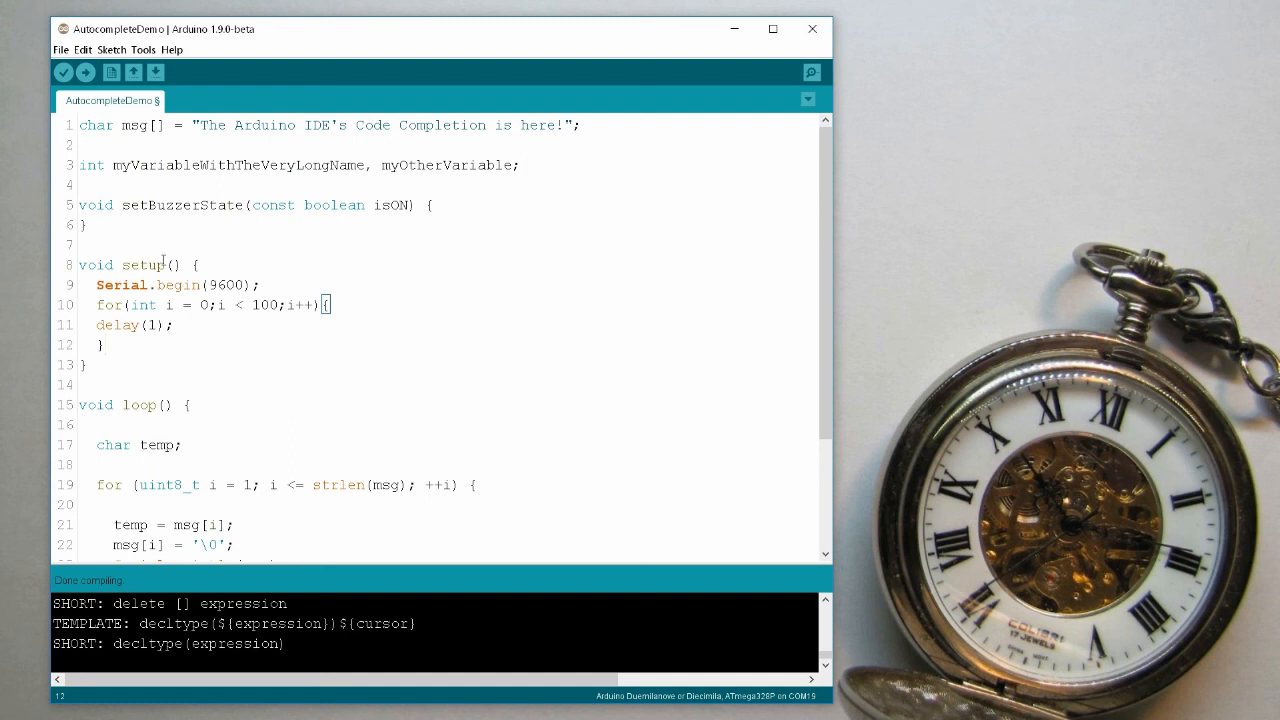
mouse_move(164, 252)
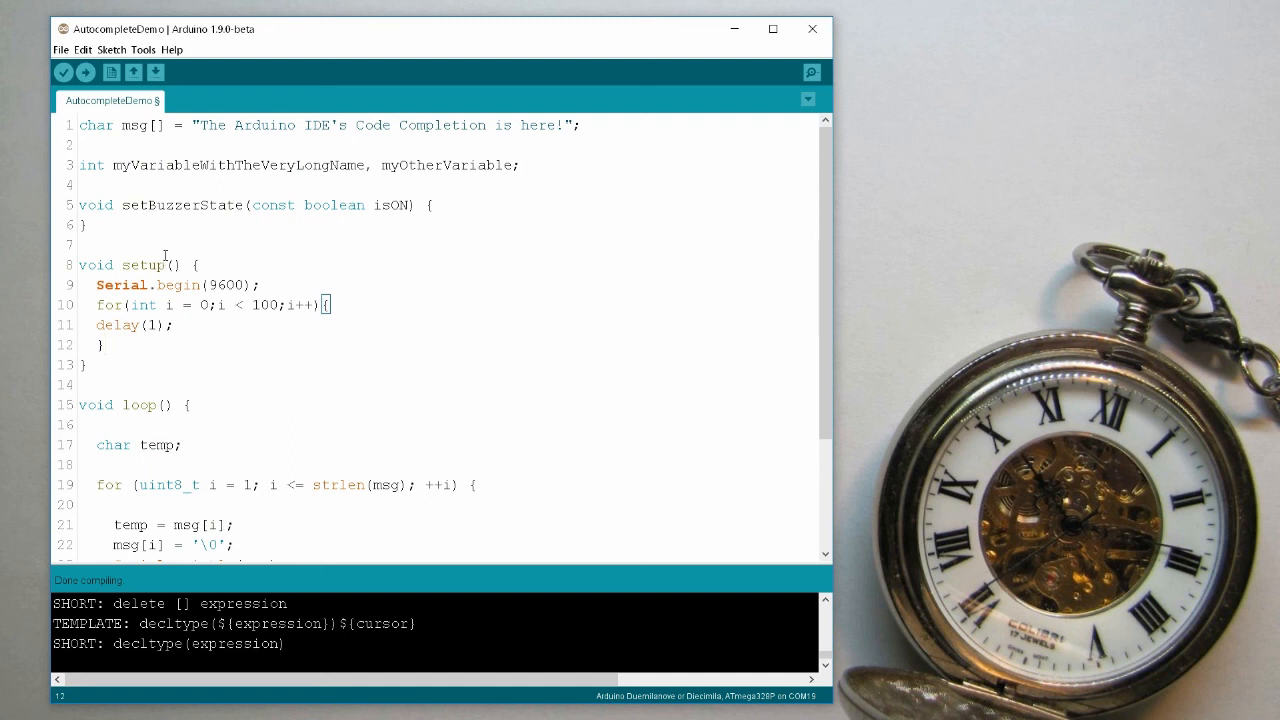